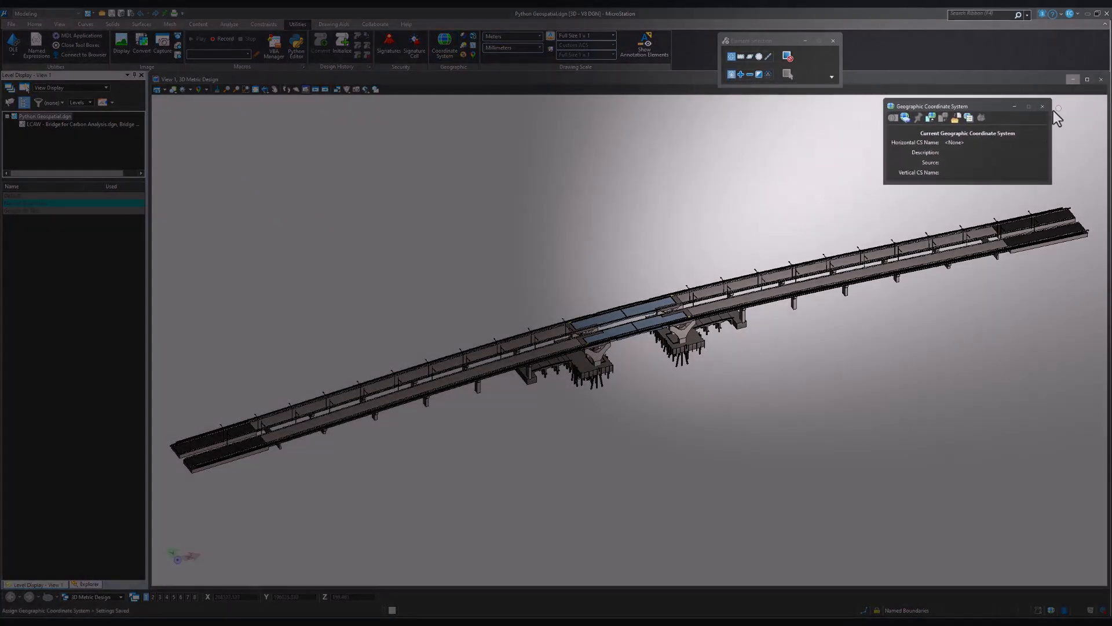
- Open the Macros manager from the Utilities ribbon to list Python projects
left_click(1042, 105)
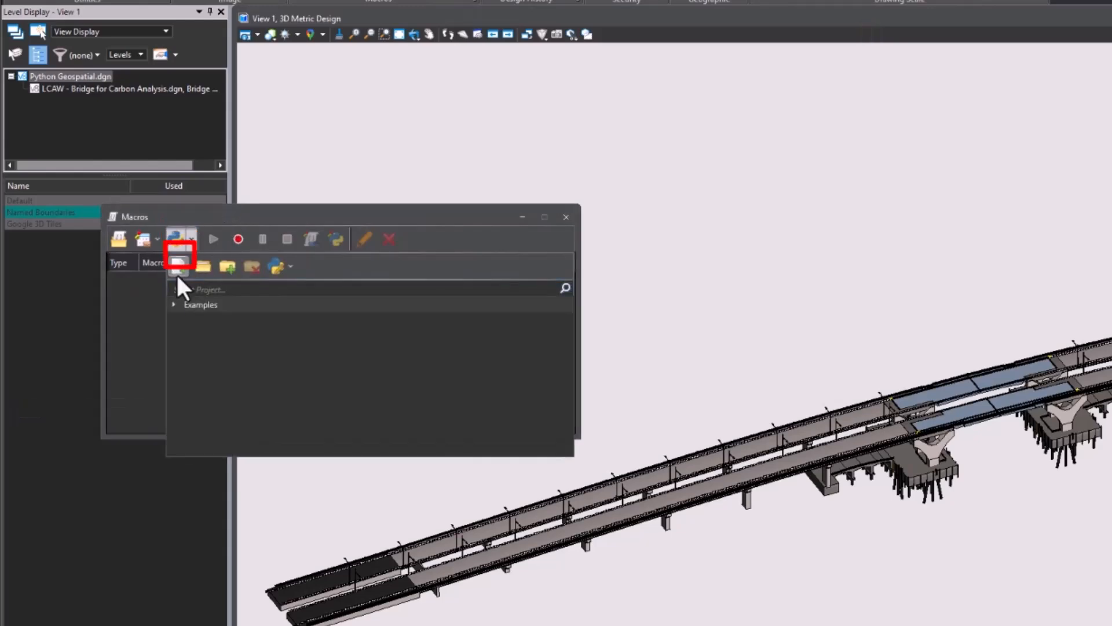
mouse_move(179, 266)
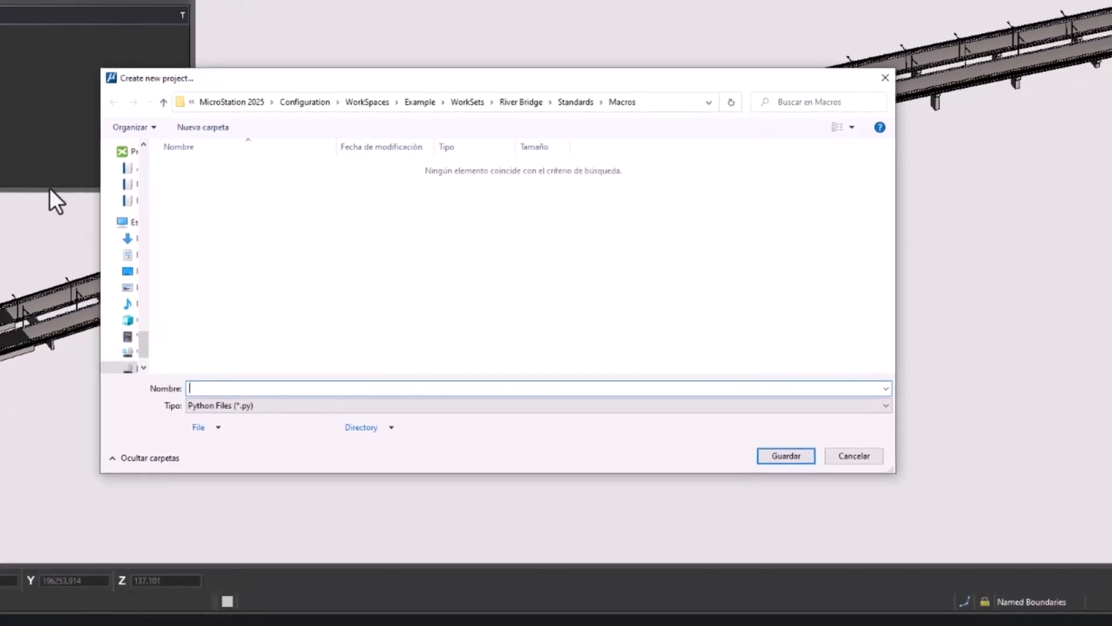
- Save a new Python macro project named 'CreateGCS' in the River Bridge macros folder
type("CreateGCS")
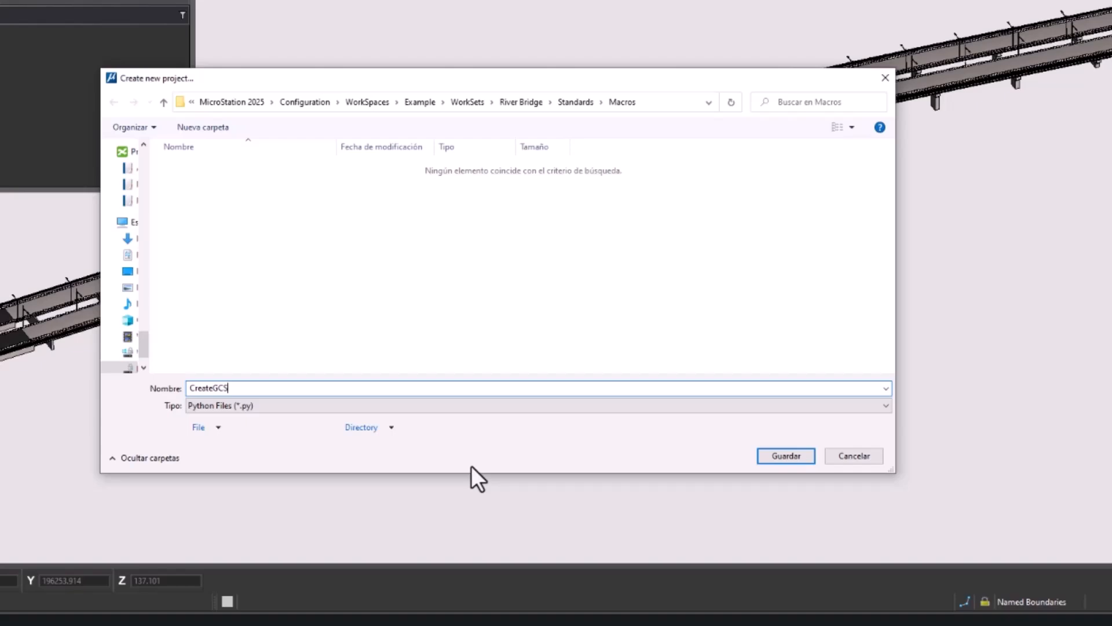
left_click(785, 455)
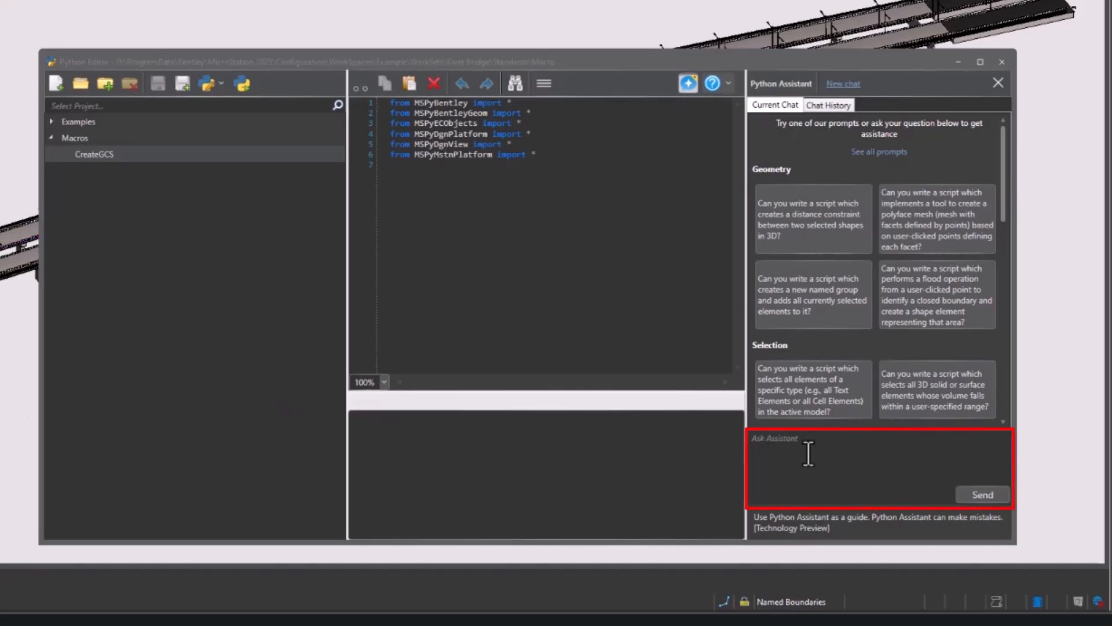
- Ask the Python Assistant for a script adding the EPSG 6439 GCS to the active model
type("Add a Geographic Coordinate System (GCS) to the active DGN model for the EPSG code 6439")
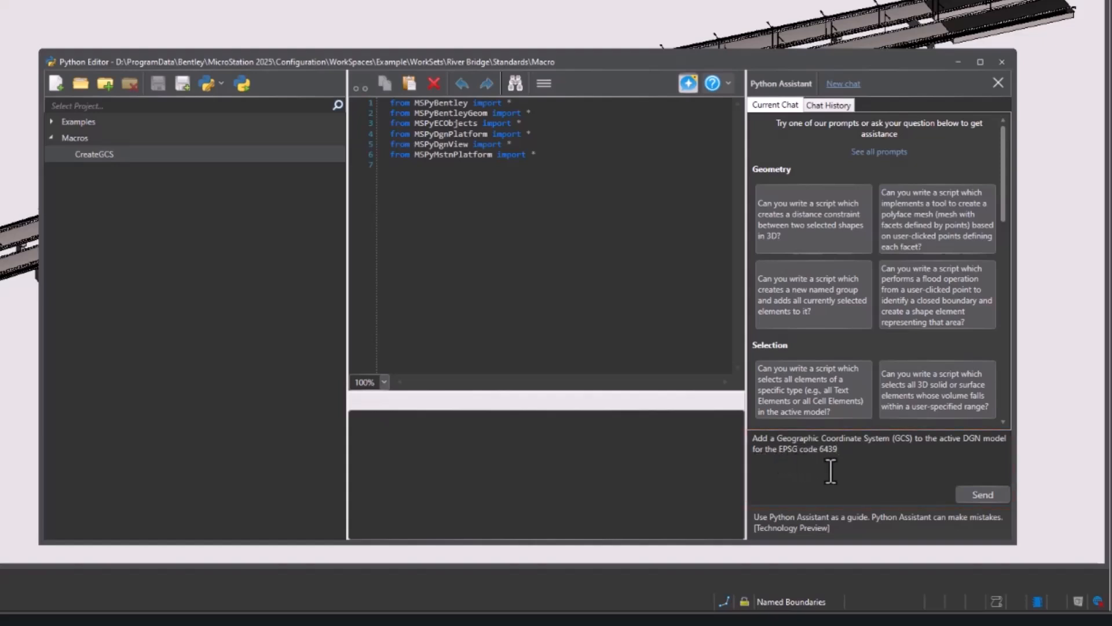
mouse_move(811, 478)
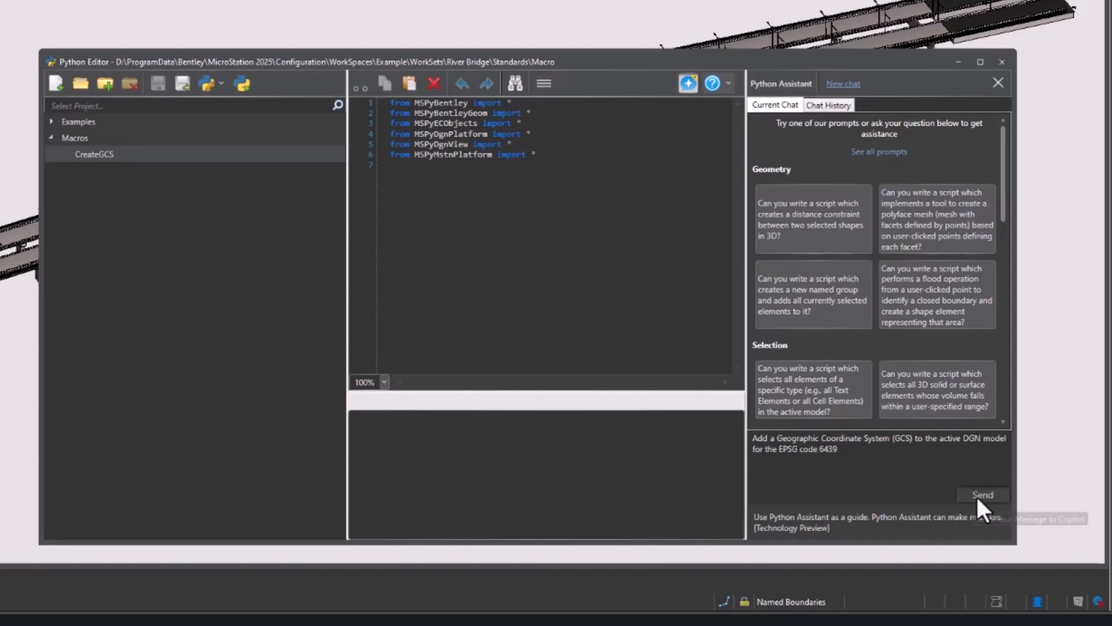
left_click(983, 495)
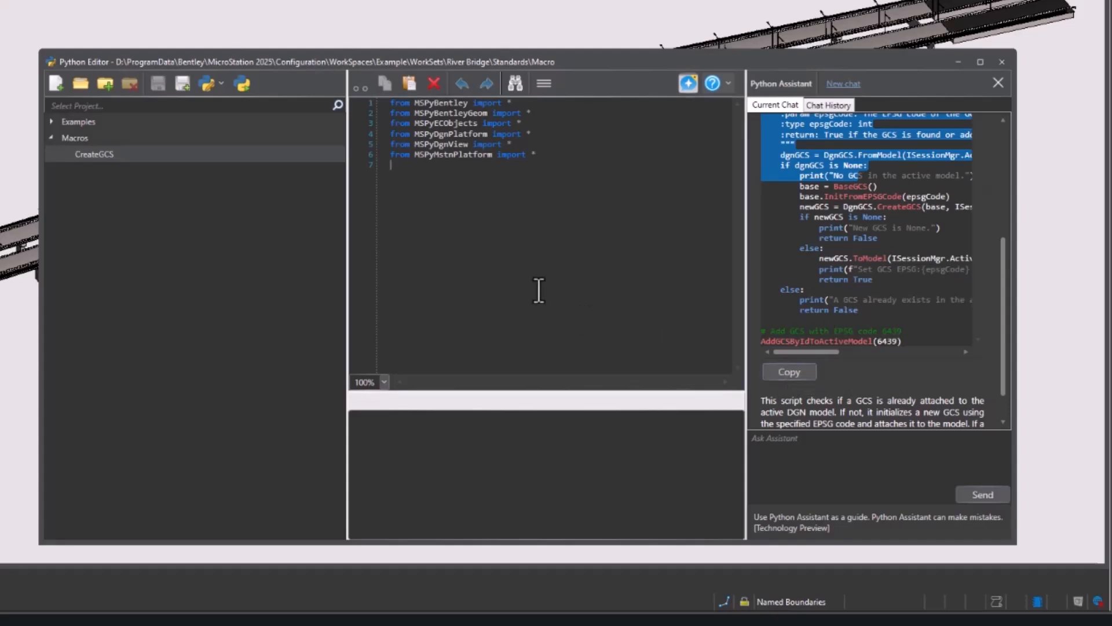
- Paste the generated EPSG 6439 script into CreateGCS beneath the default imports
key("ctrl+a")
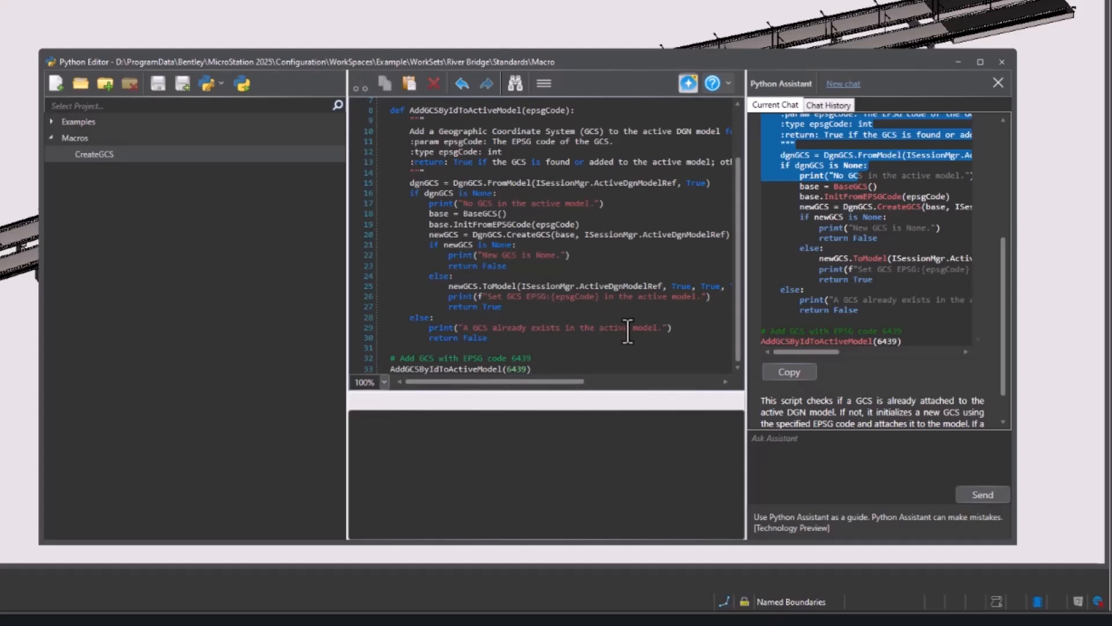
mouse_move(571, 312)
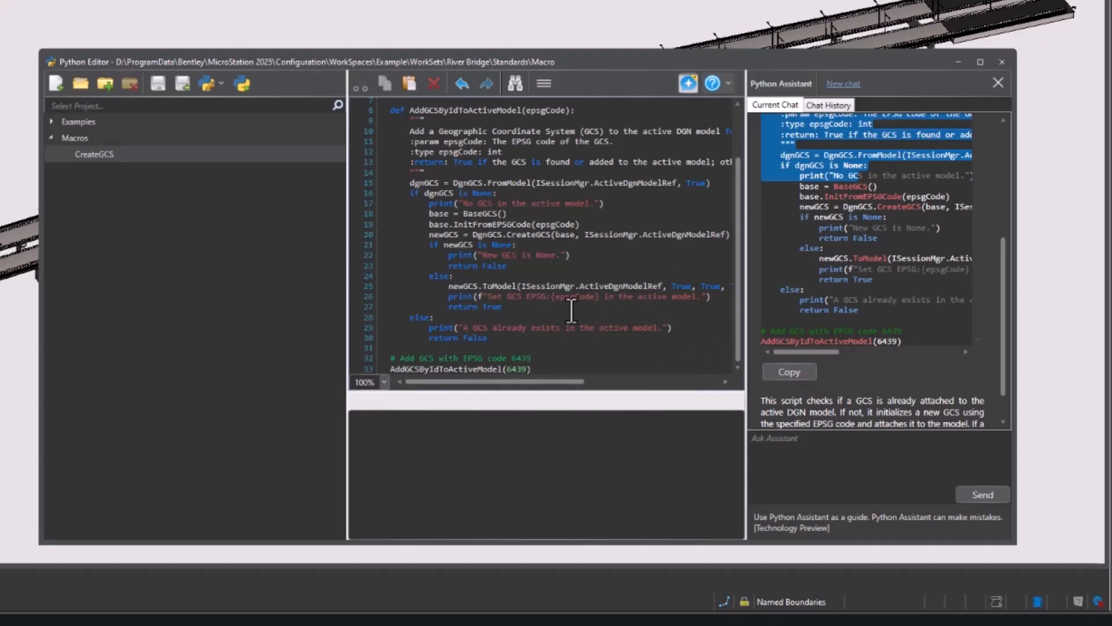
mouse_move(483, 369)
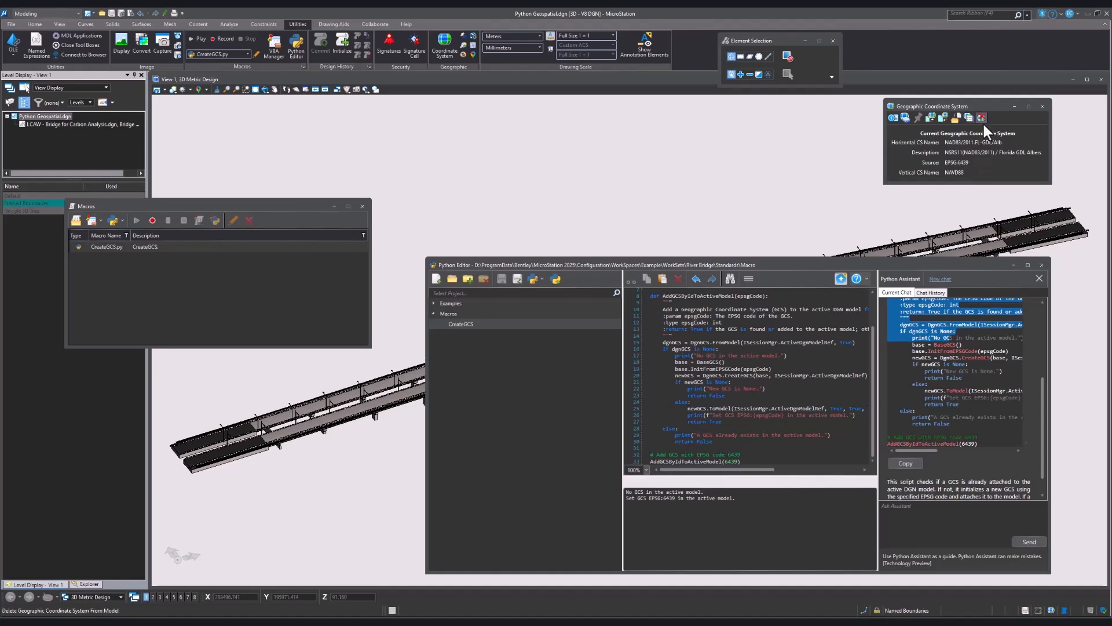
- Delete the current GCS, change the script to EPSG 6438 Florida East, and rerun
left_click(983, 118)
type("8")
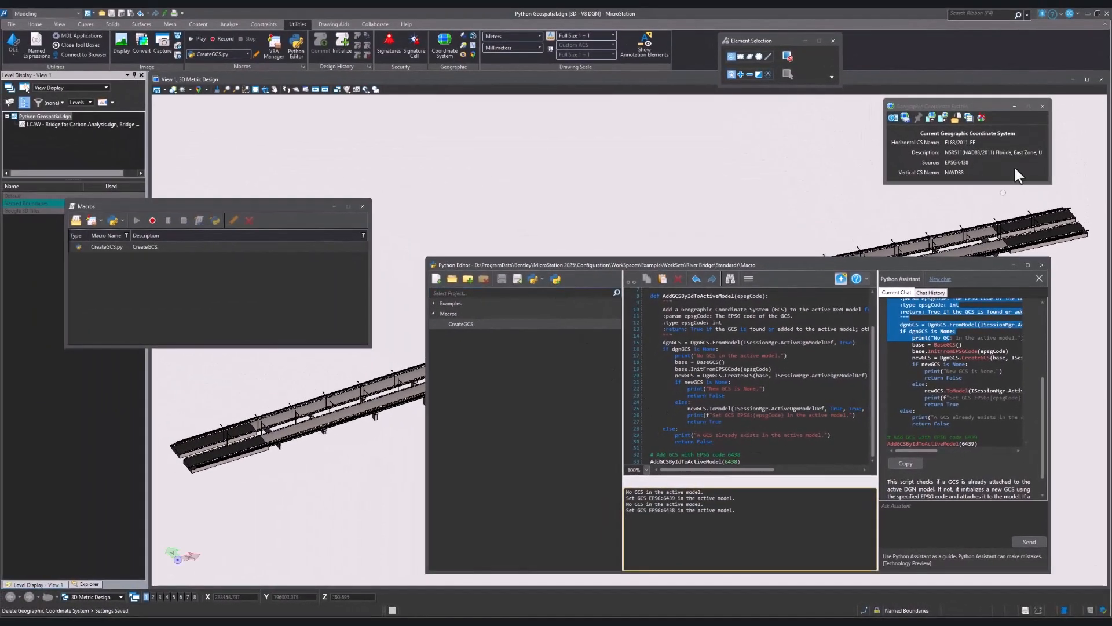
mouse_move(800, 477)
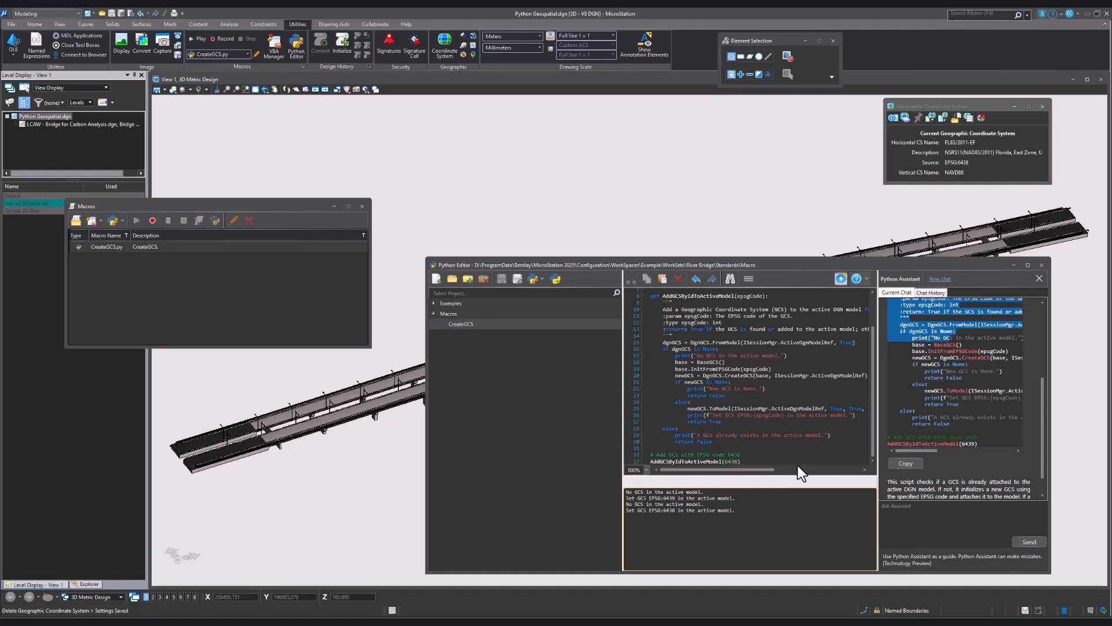
mouse_move(616, 346)
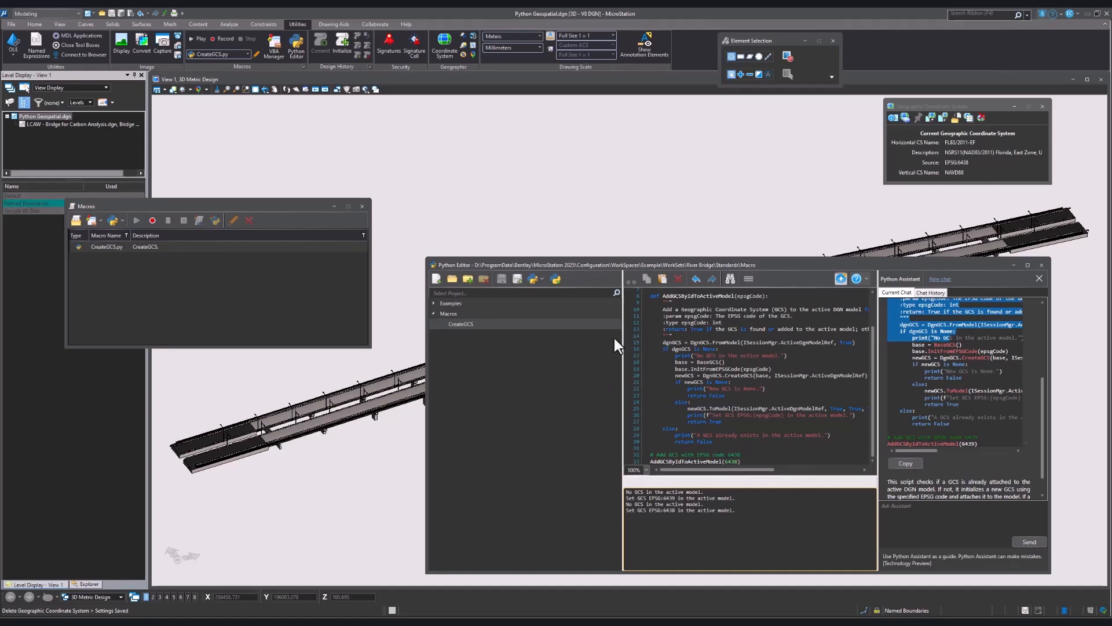
mouse_move(1041, 265)
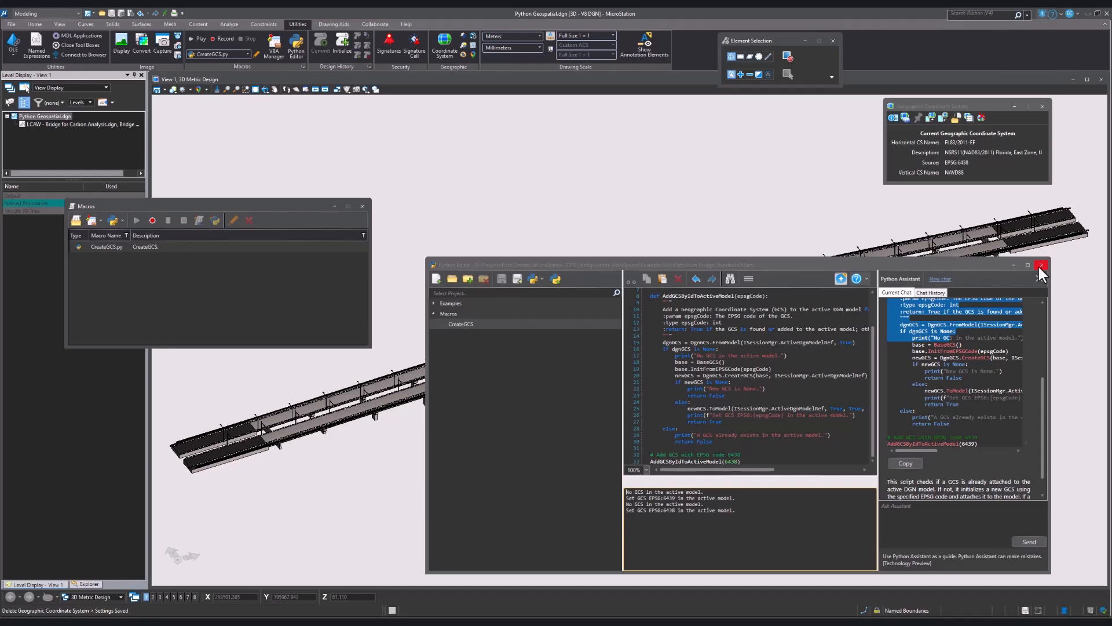
- Close the Python Editor, try editing Feature Services, and dismiss the no-connection message
left_click(1041, 265)
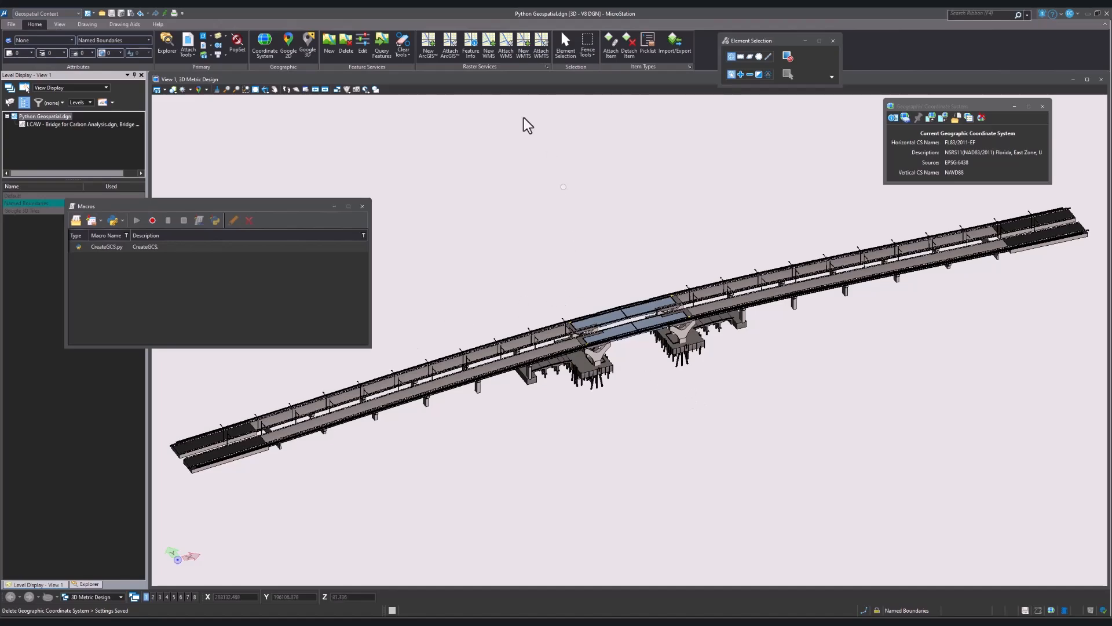
mouse_move(362, 45)
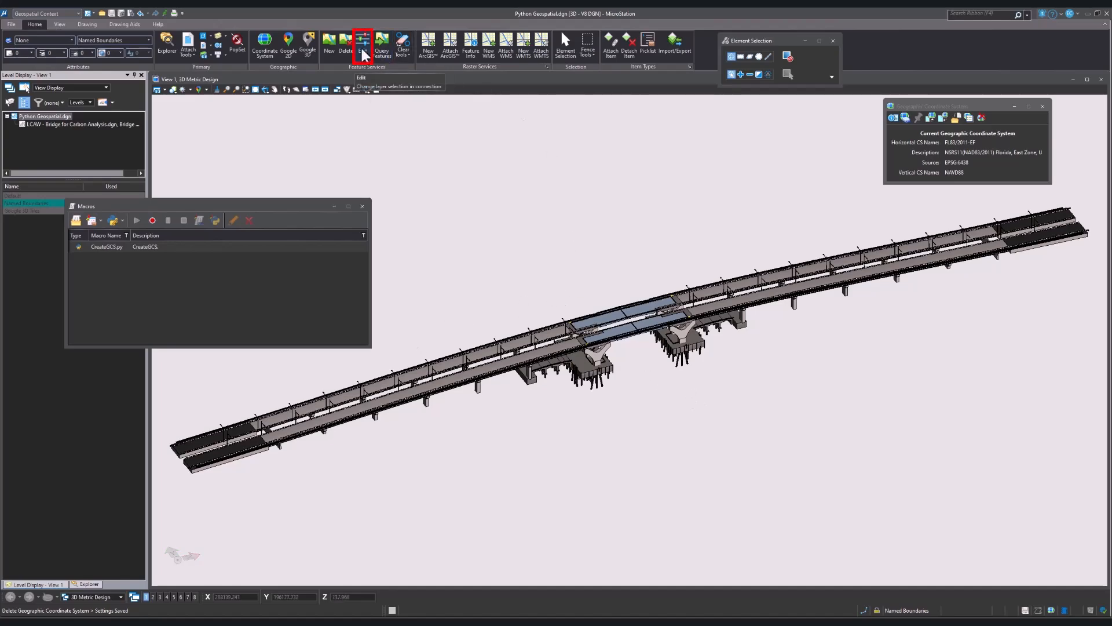
left_click(363, 44)
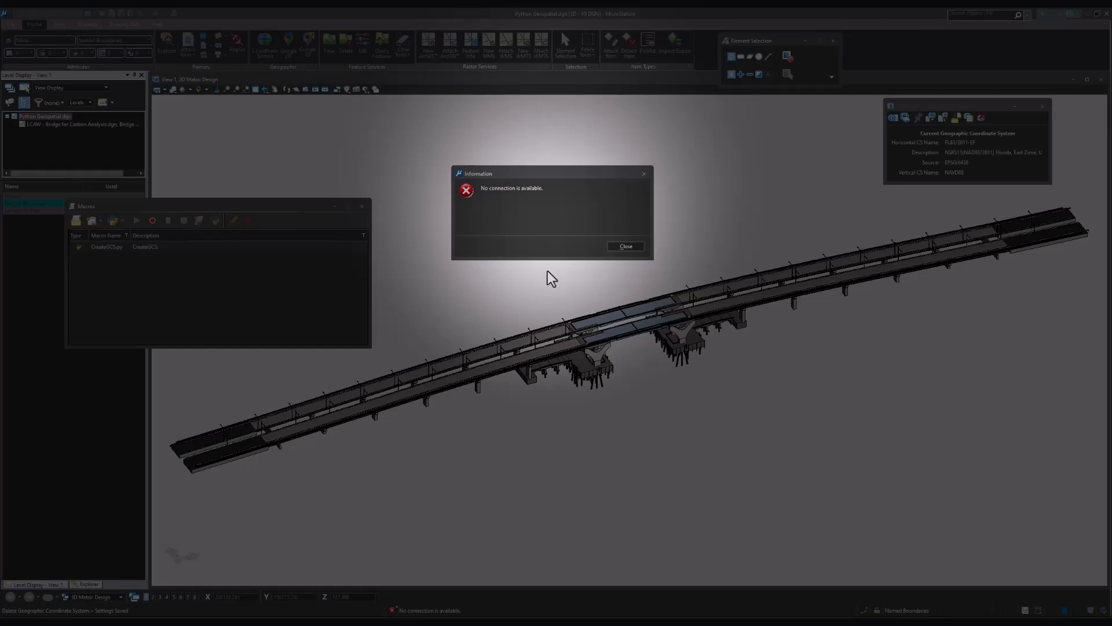
mouse_move(515, 240)
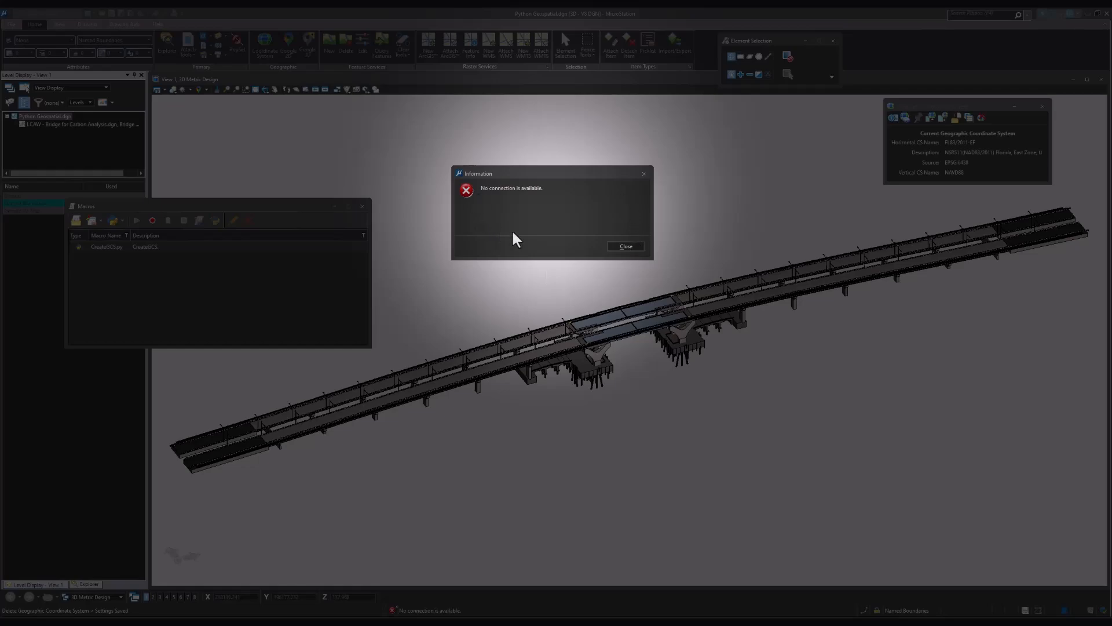
left_click(624, 246)
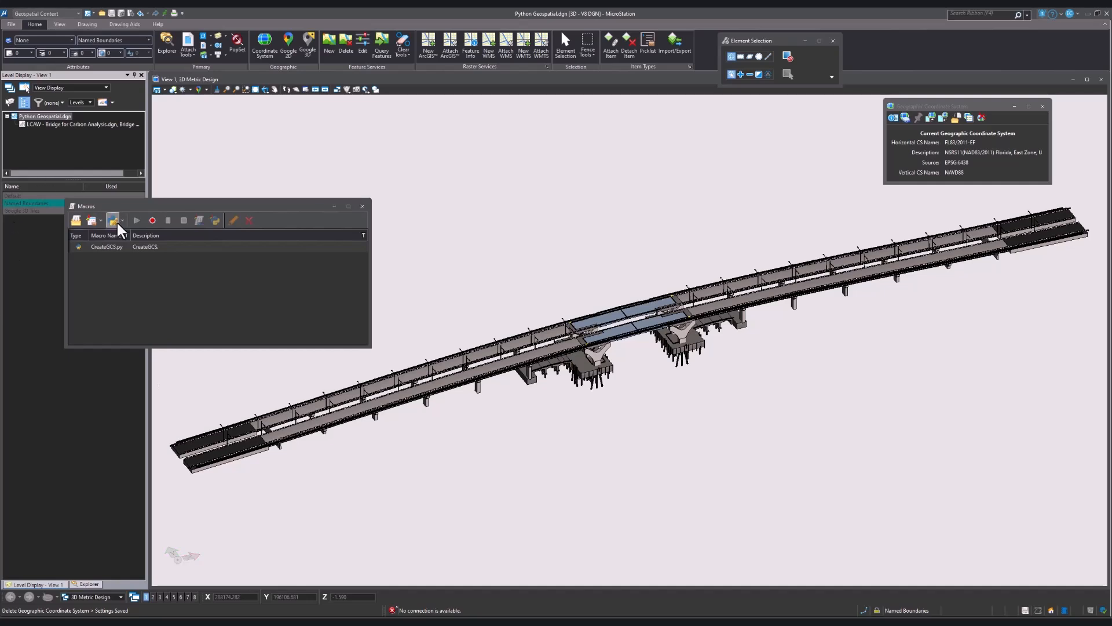
- Create a new macro project named 'CreateGeospatialConnection'
left_click(114, 221)
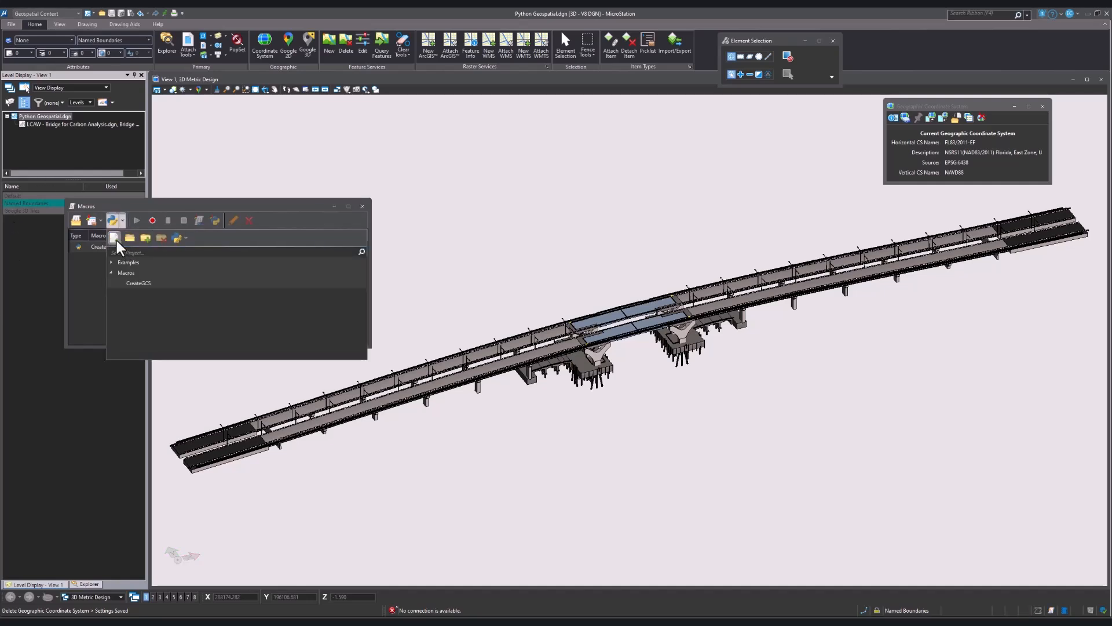
left_click(114, 236)
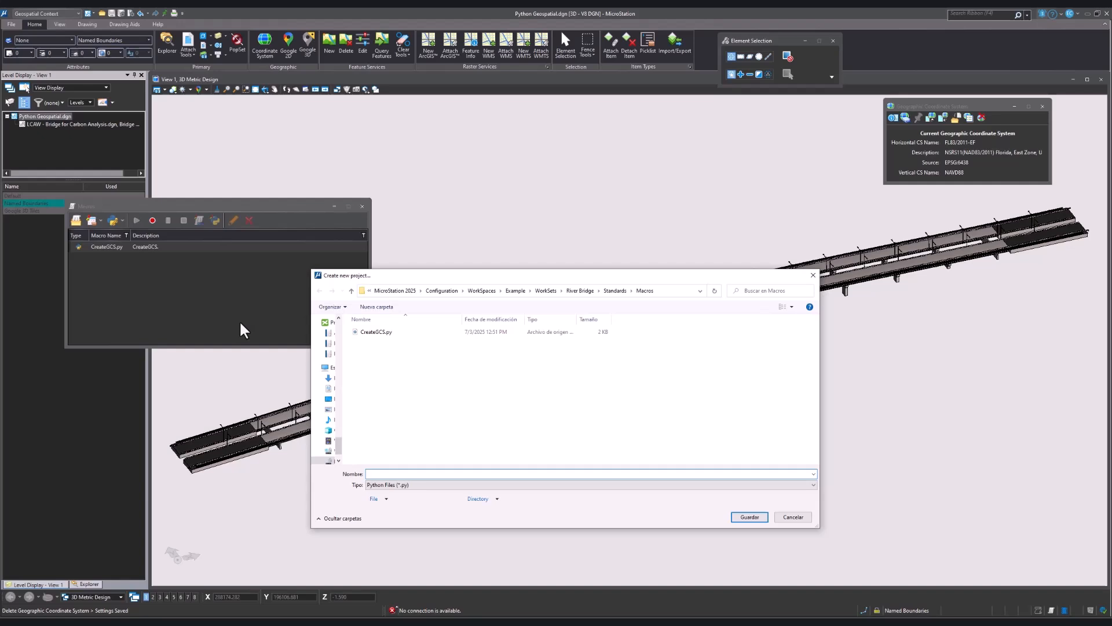
type("Crea")
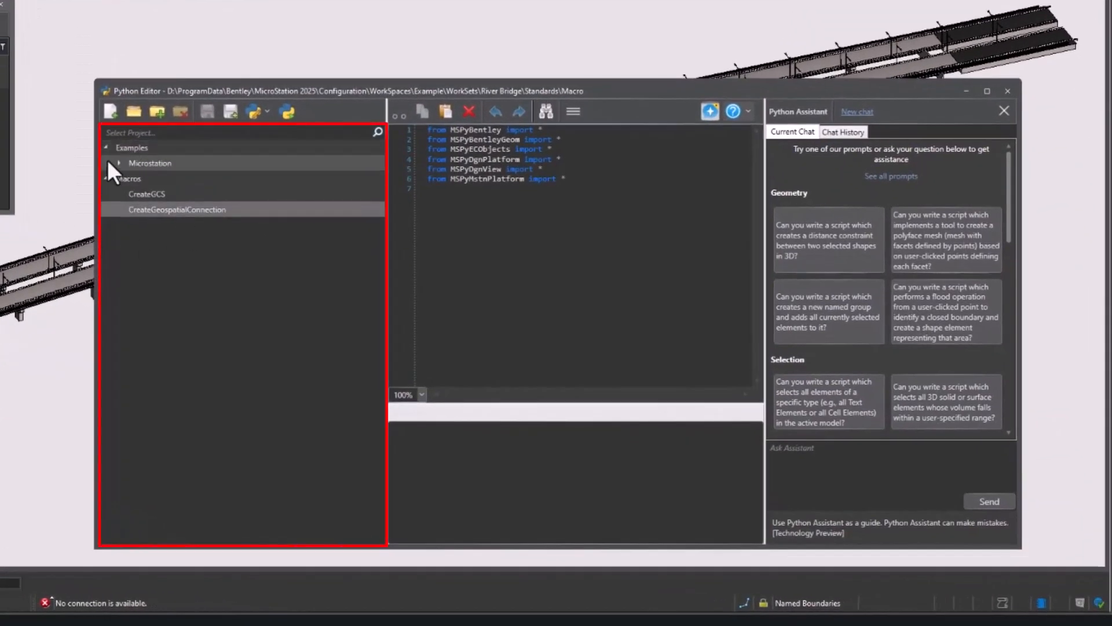
- Open the GeospatialContextConnection example from the MicroStation GeospatialContext example scripts
left_click(119, 162)
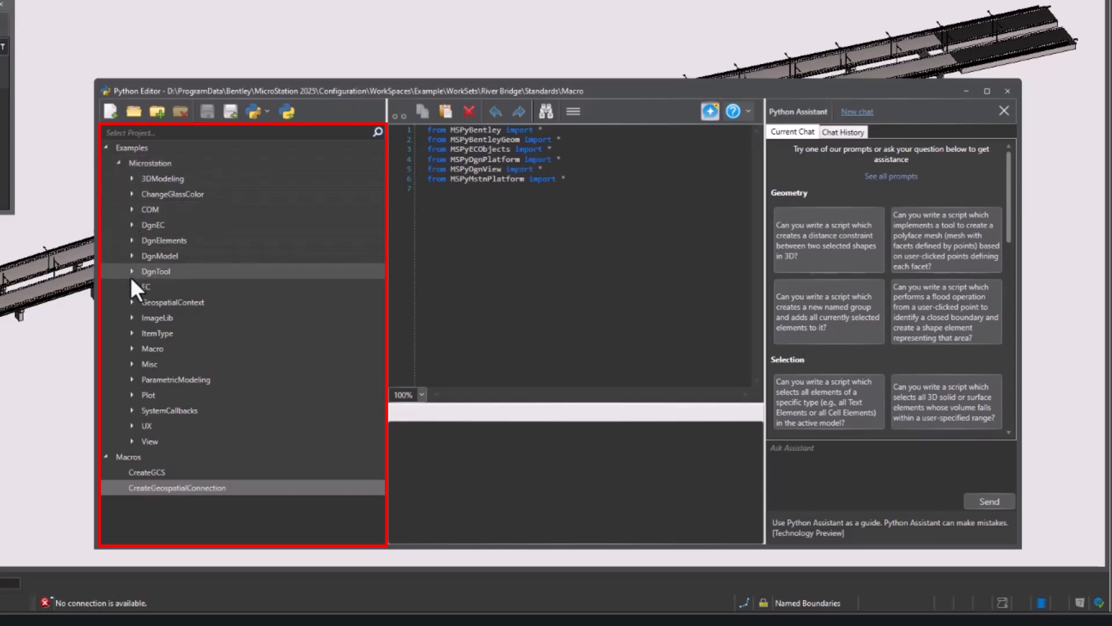
left_click(132, 301)
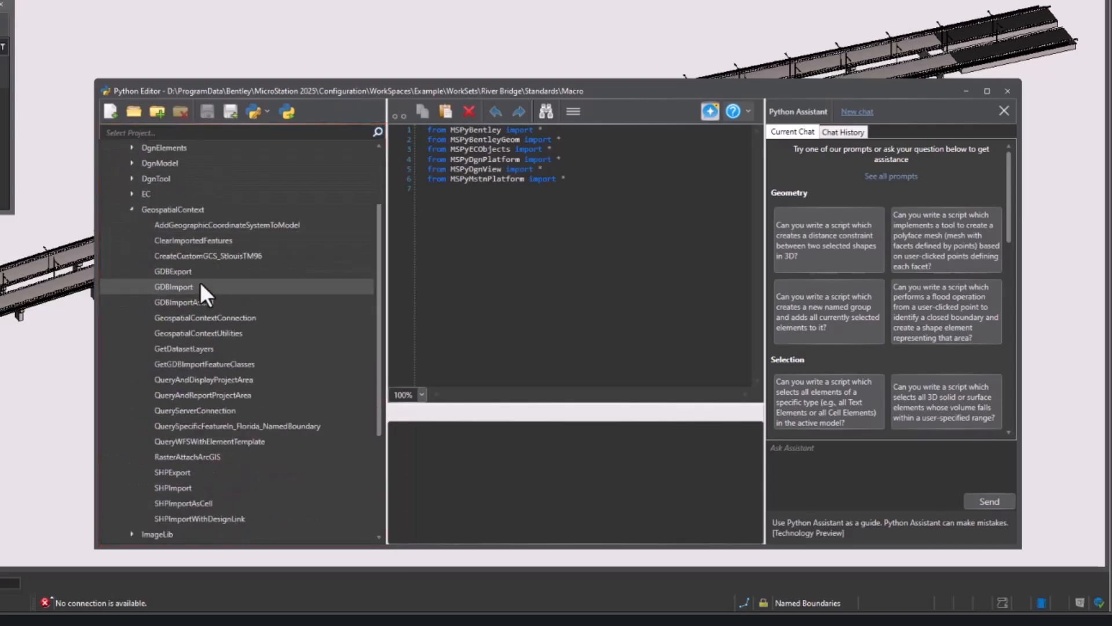
mouse_move(205, 318)
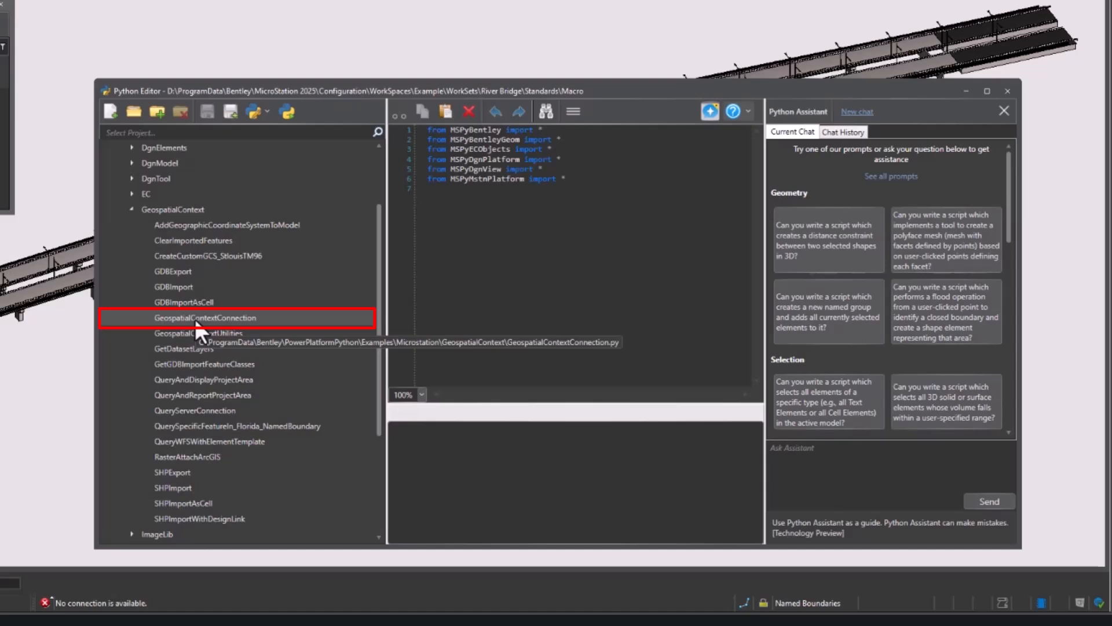
left_click(206, 316)
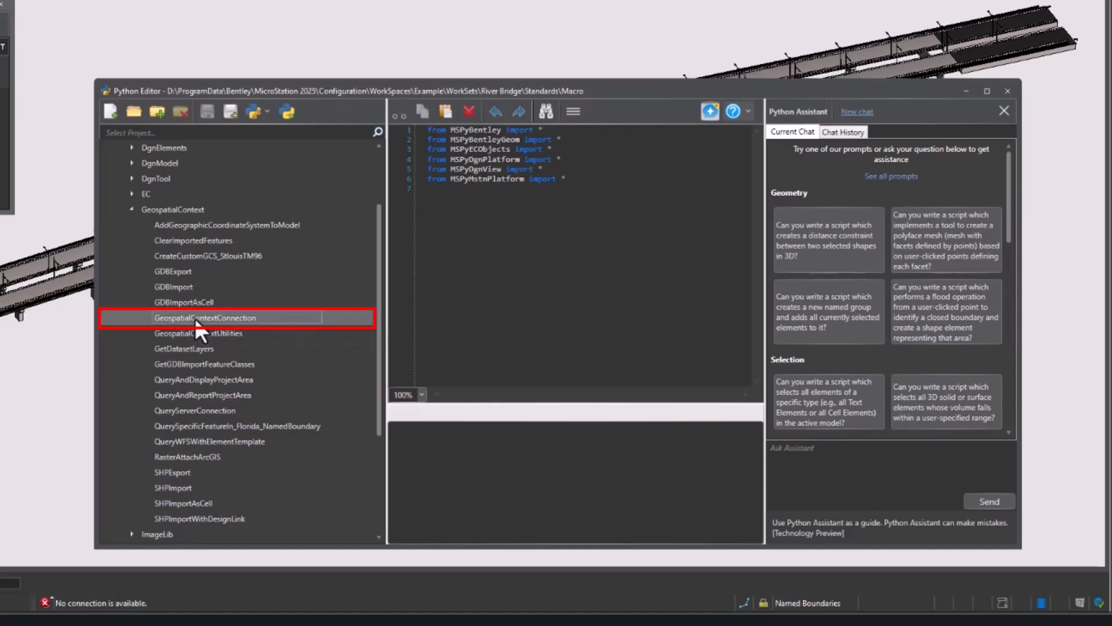
double_click(205, 317)
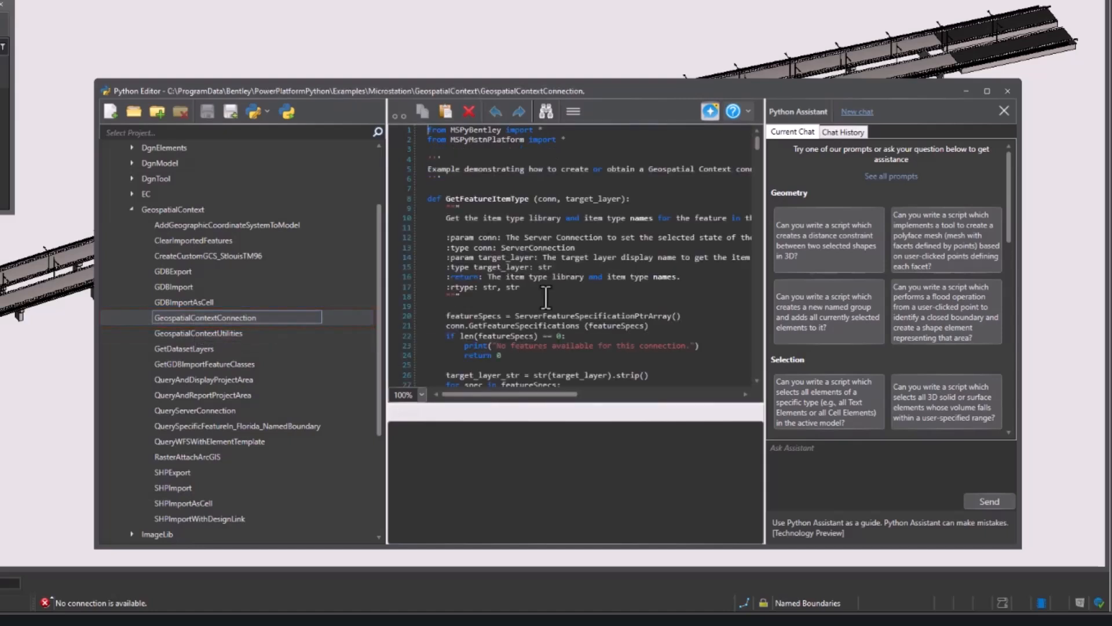
- Review the ArcGIS and WFS connection blocks and select the WFS block for removal
scroll("down", 3)
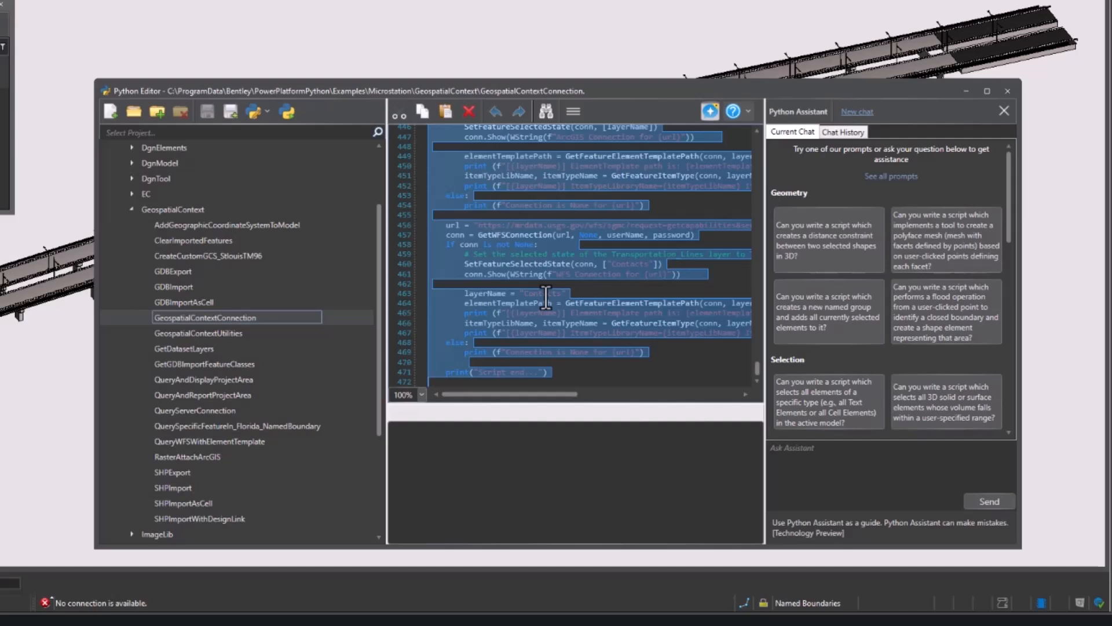
scroll("down", 3)
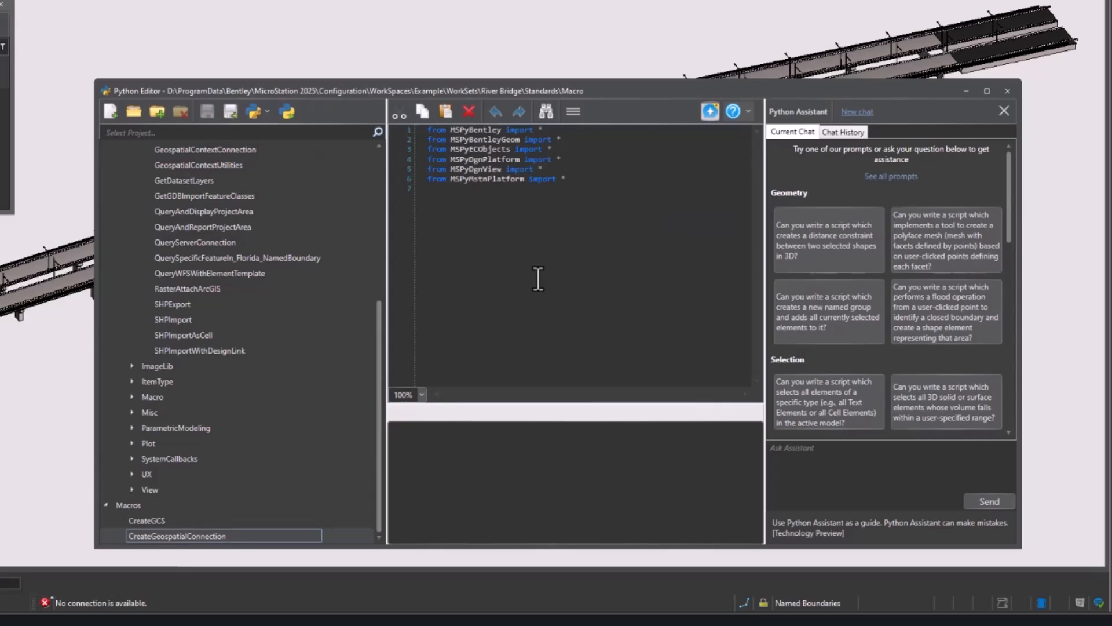
scroll("down", 3)
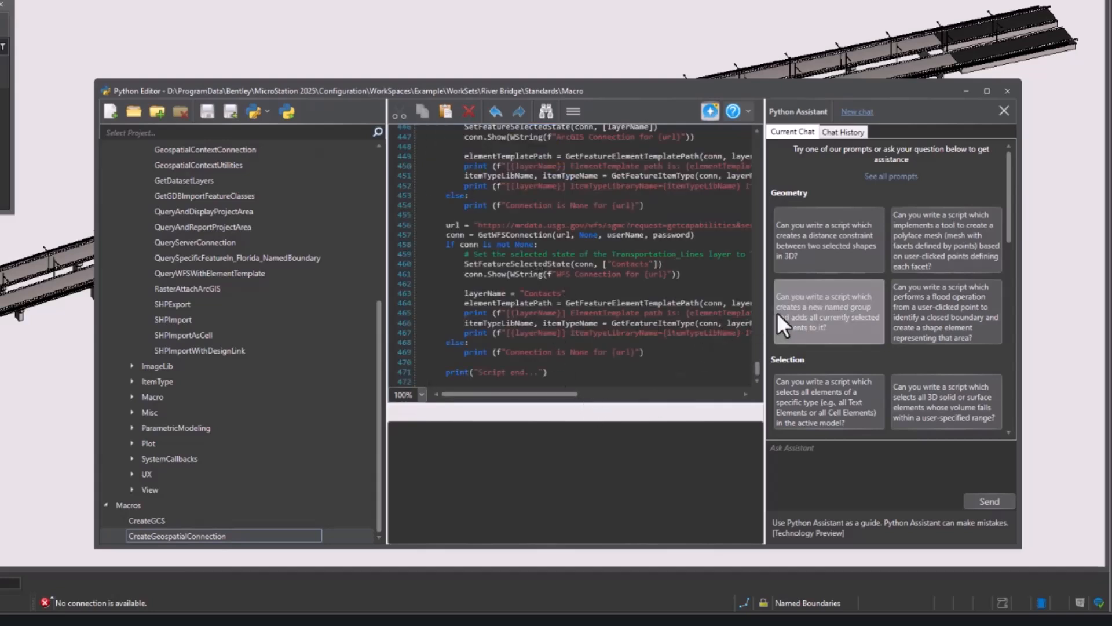
left_click(1005, 110)
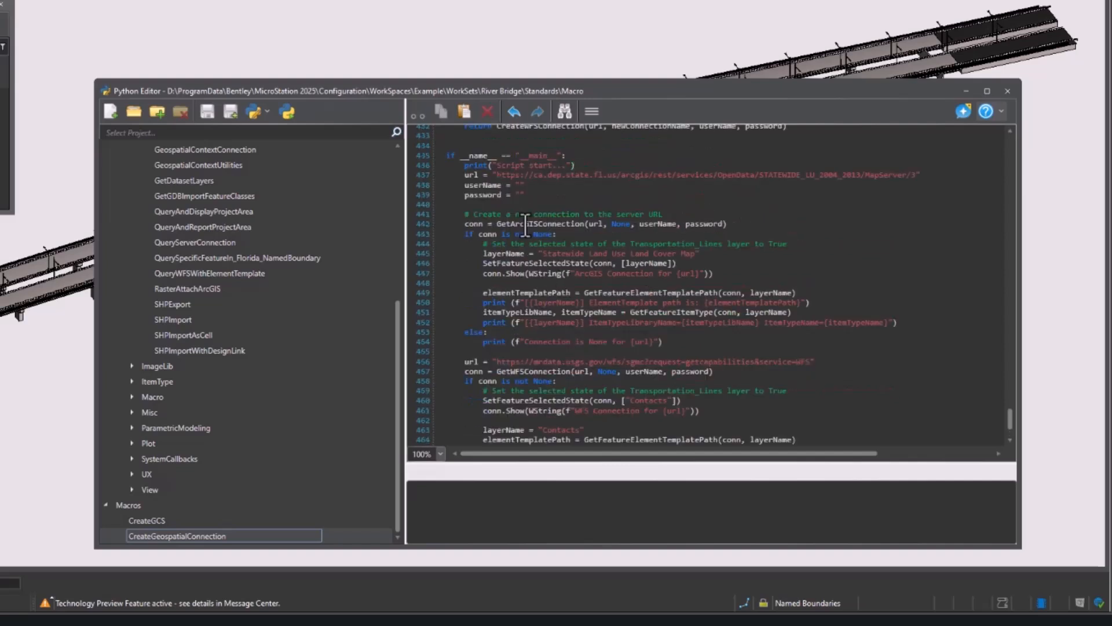
scroll("down", 3)
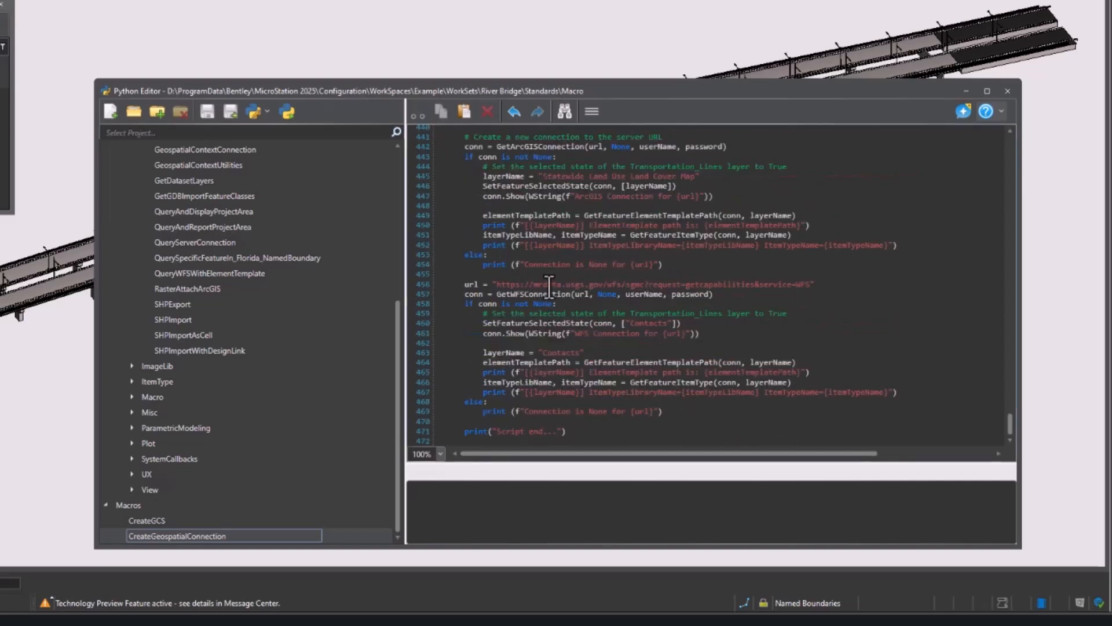
left_click_drag(464, 284, 788, 313)
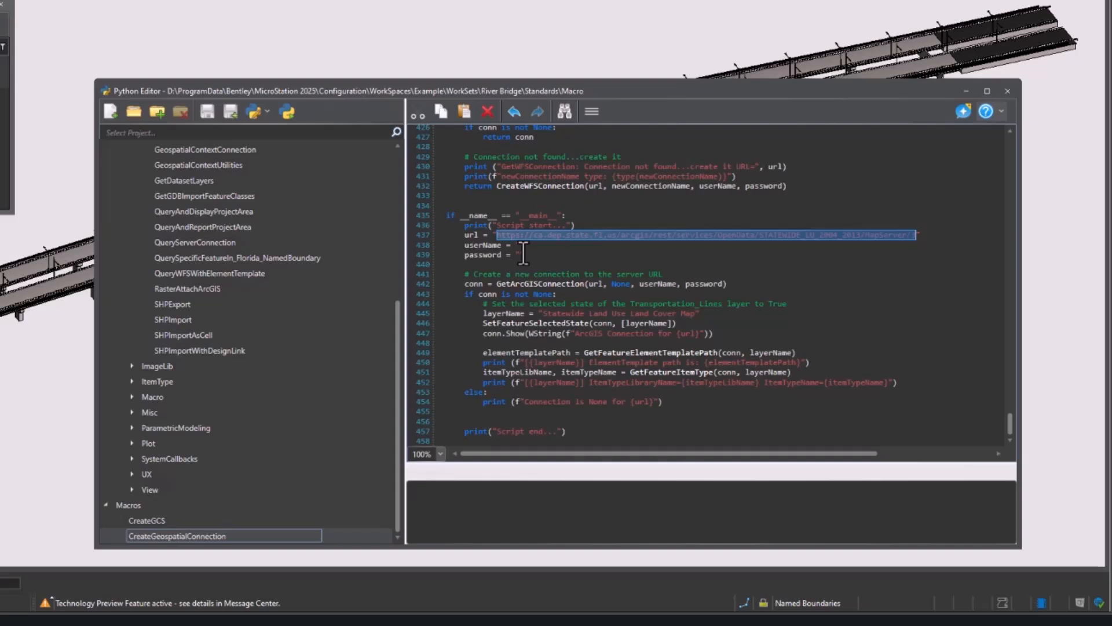
- Set the url to carto.nationalmap.gov transportation MapServer and run the macro
type("https://carto.nationalmap.gov/arcgis/rest/services/transportation/MapServer")
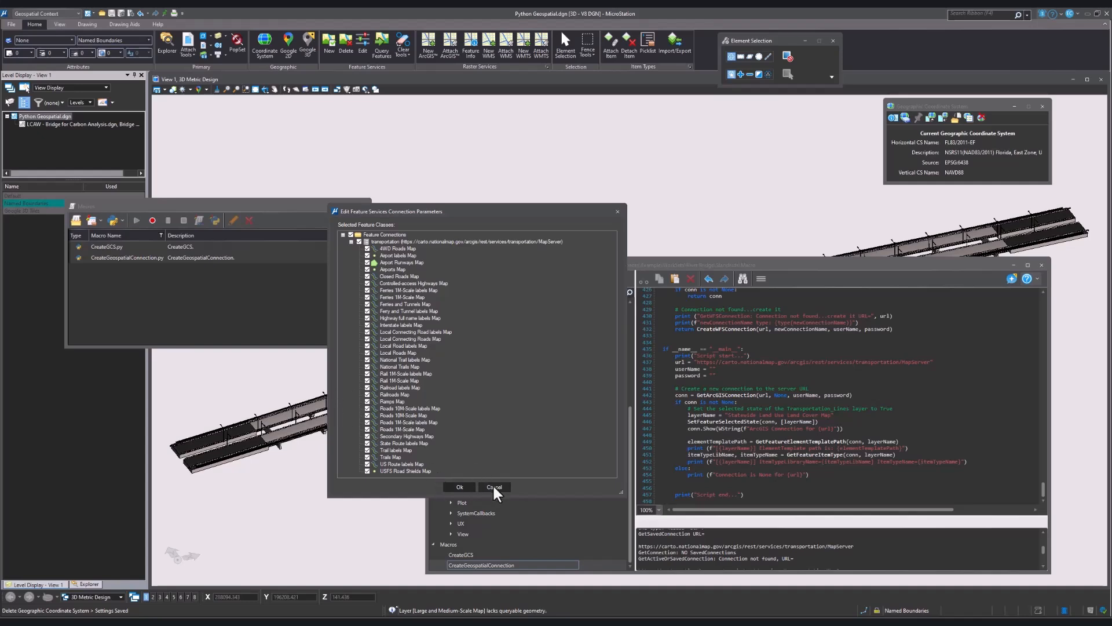
- Cancel the transportation connection's layer list and close the Python Editor
left_click(495, 487)
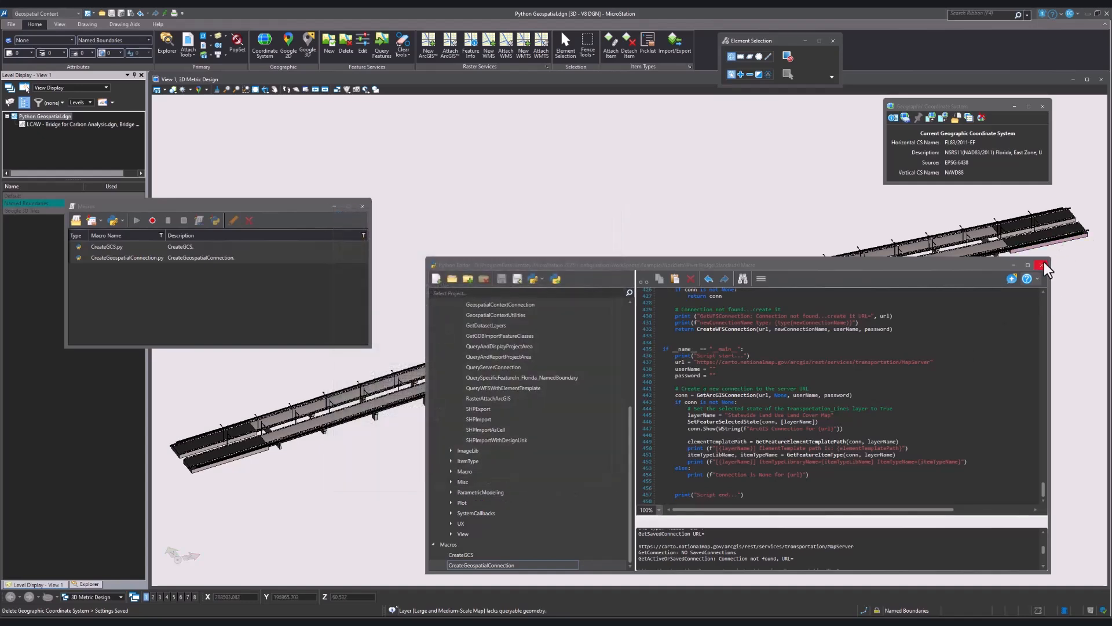
left_click(1044, 266)
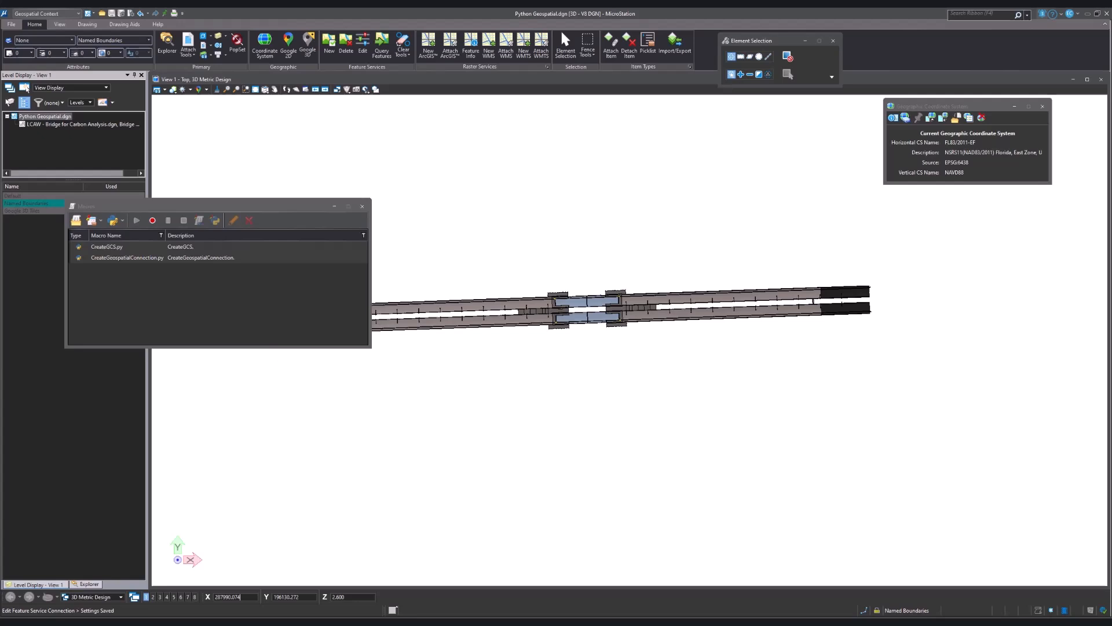
mouse_move(382, 45)
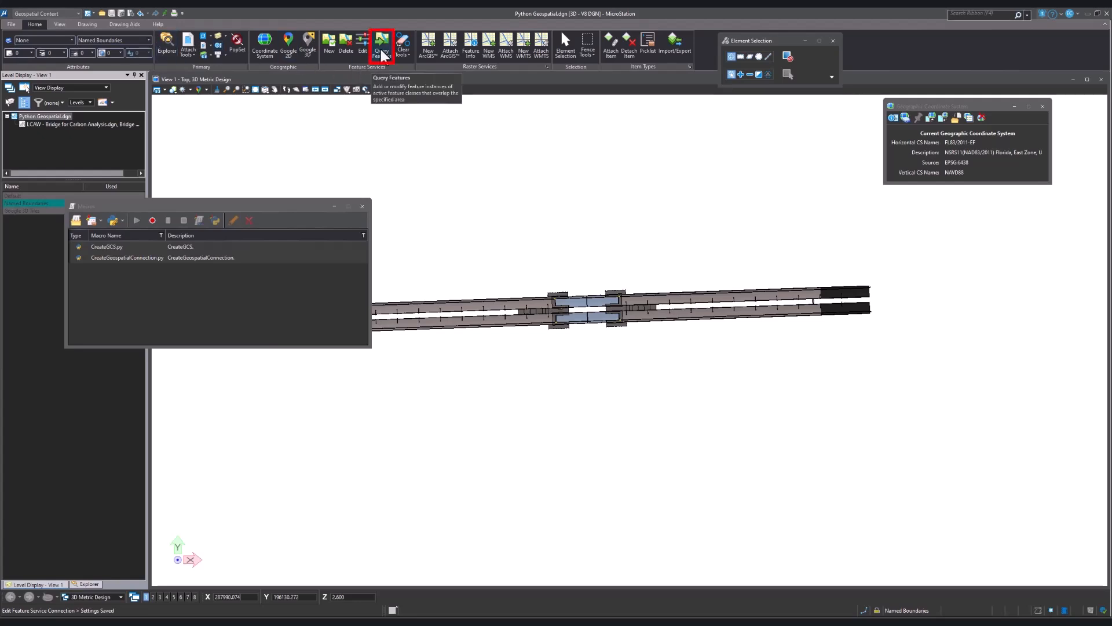
left_click(382, 46)
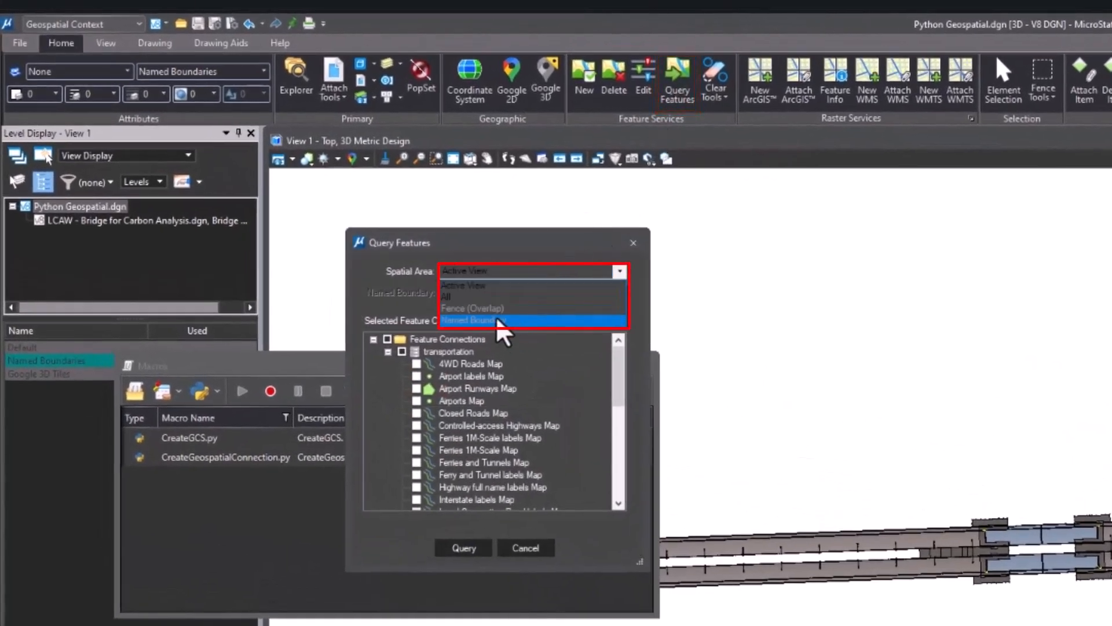
mouse_move(502, 312)
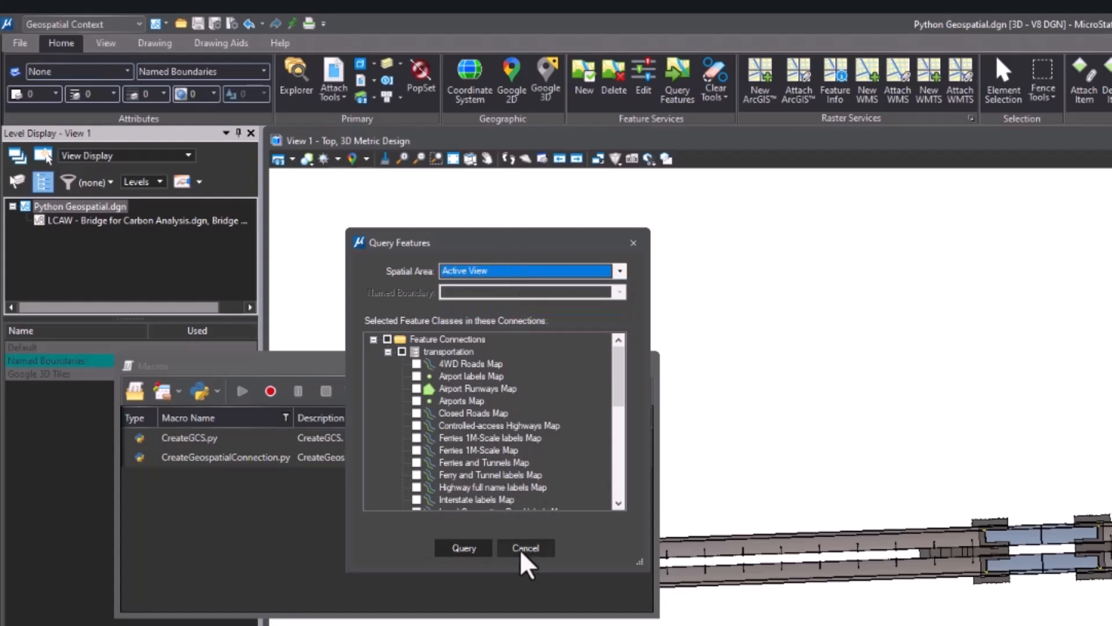
left_click(525, 547)
type("CreateProjectBoundary")
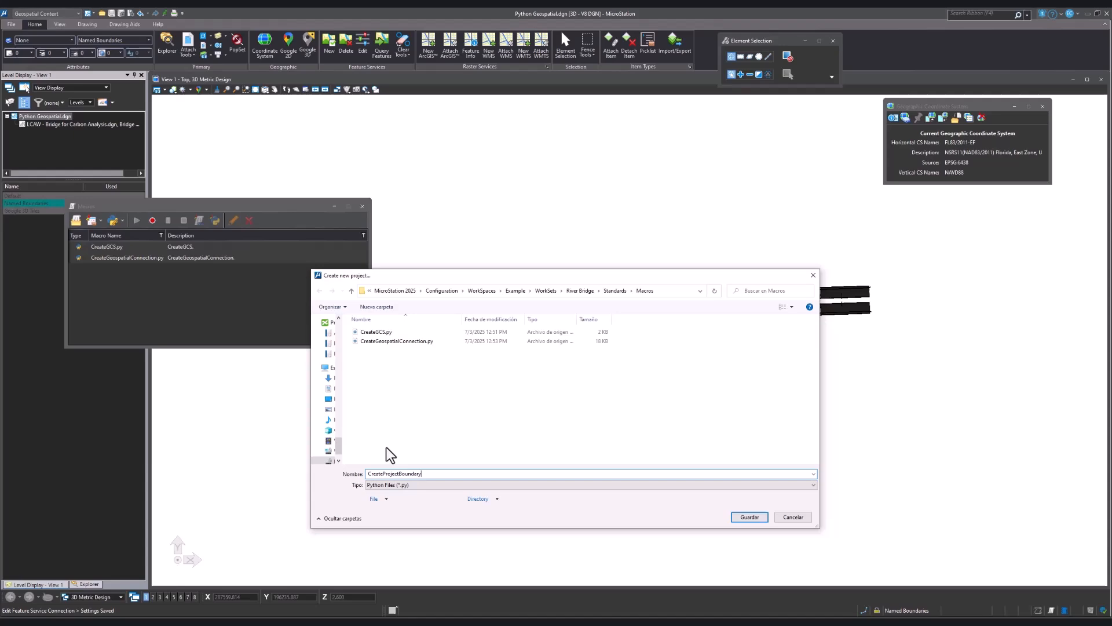
- Create macro CreateProjectBoundary and request a script for the 'FortLauderdaleBoundary' named boundary
left_click(749, 516)
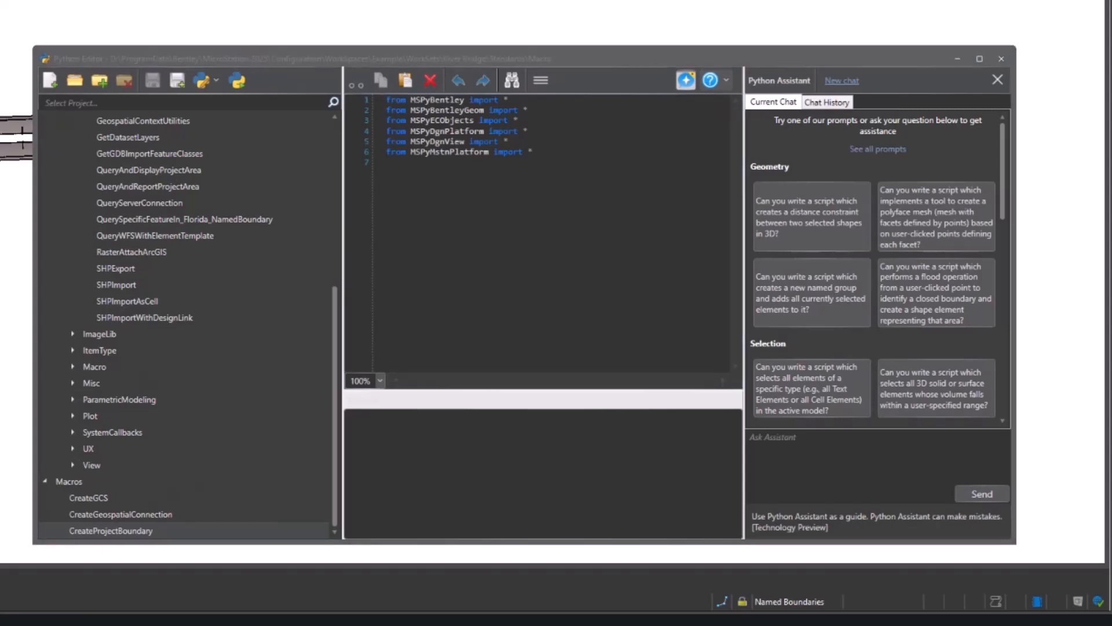
mouse_move(500, 443)
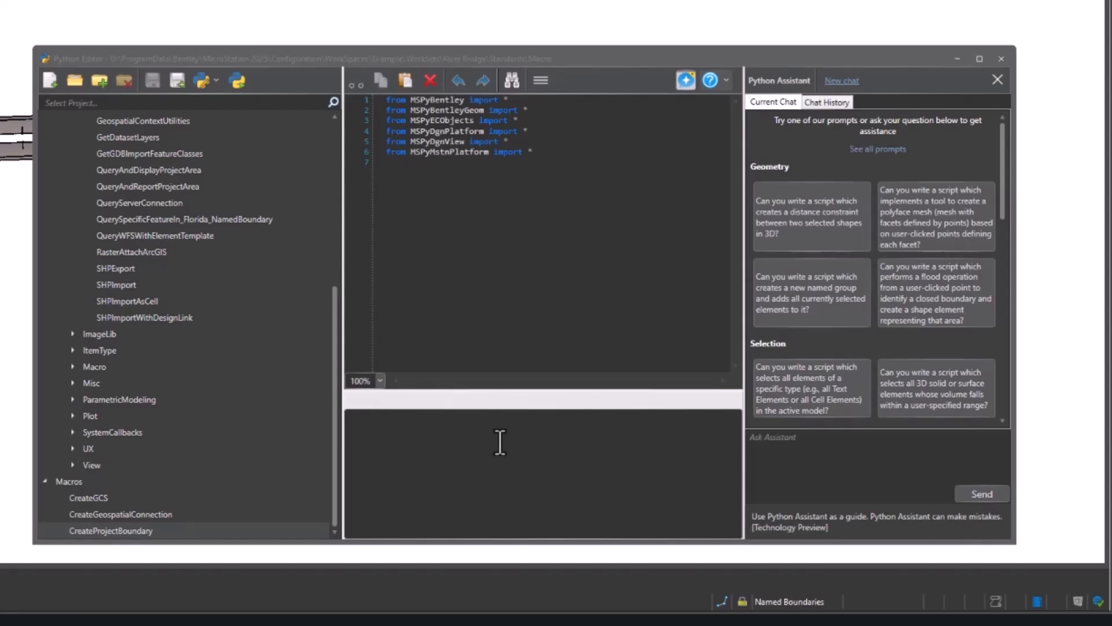
type("Create a named boundary \"FortLauderdaleBoundary\" covering the extension of the active file")
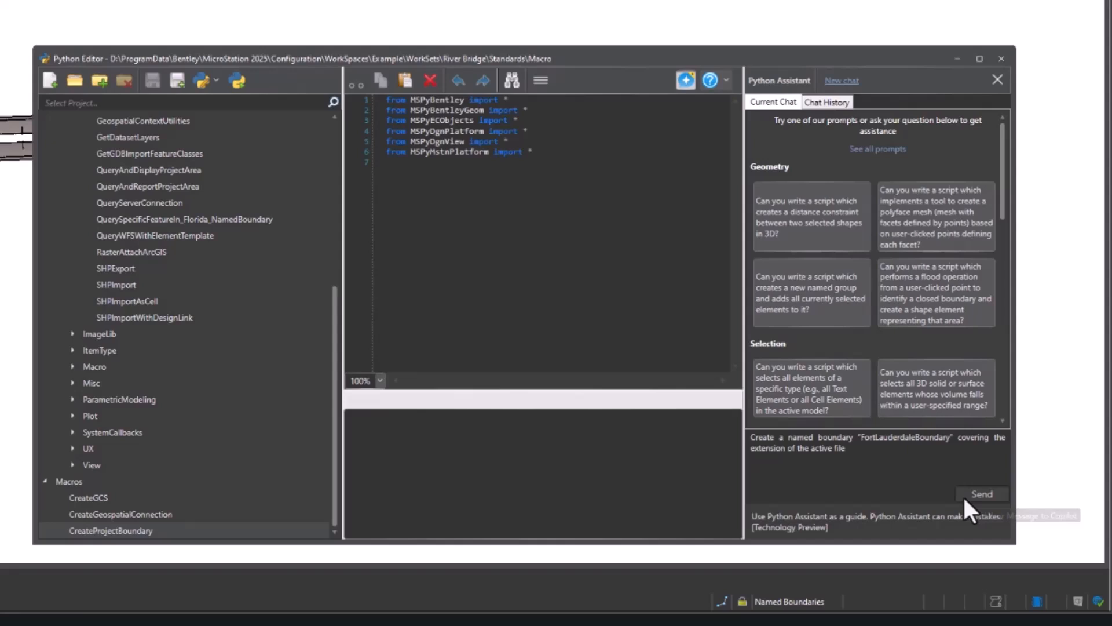
left_click(981, 493)
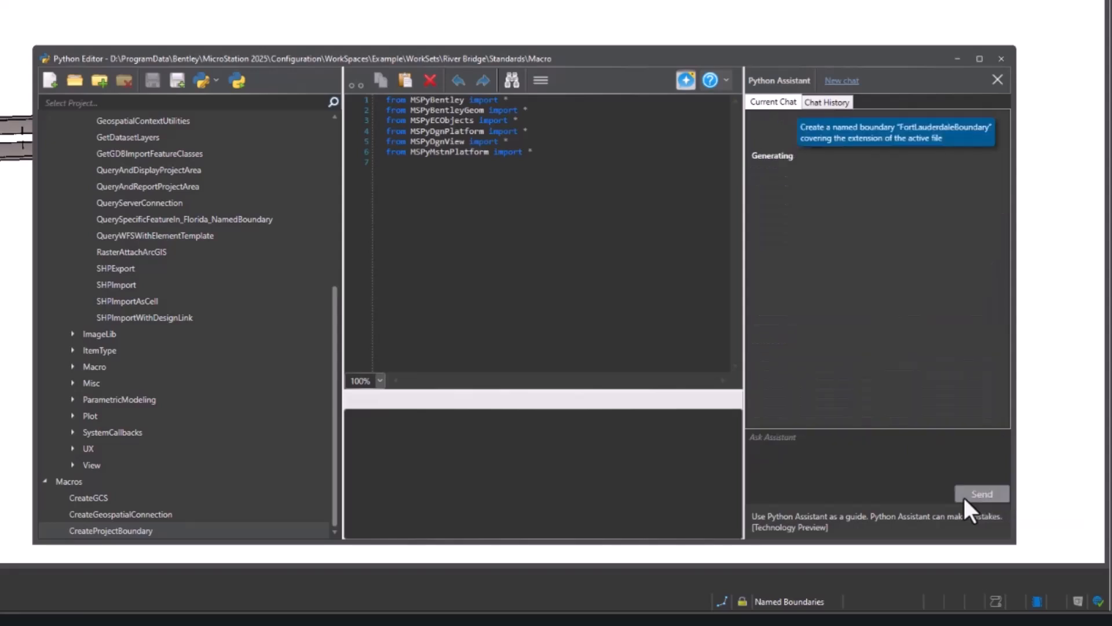
mouse_move(88, 436)
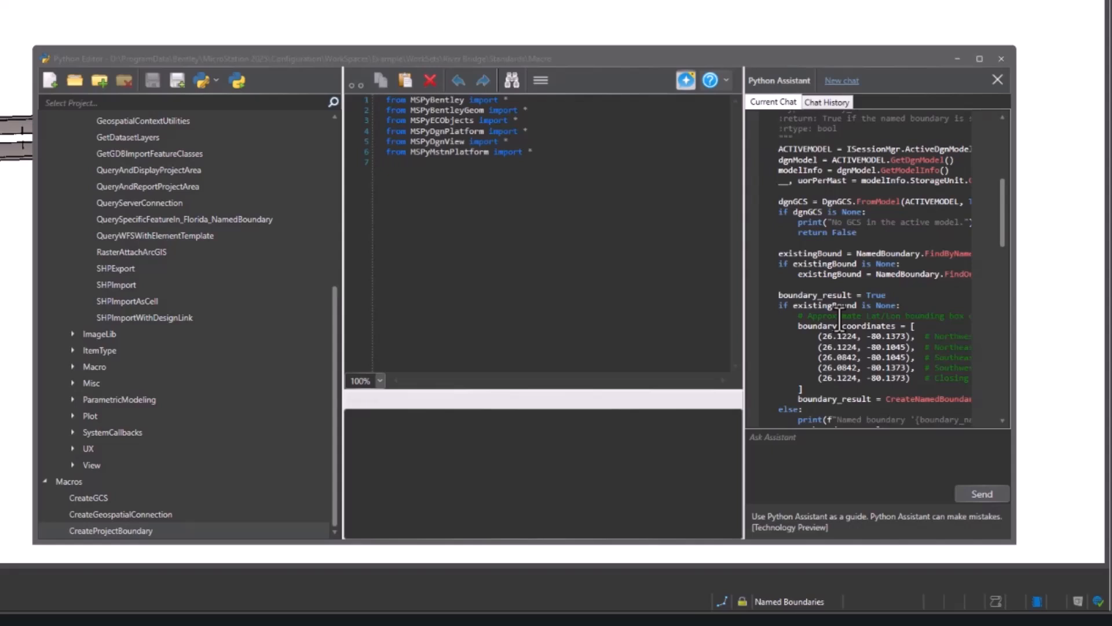
scroll("down", 3)
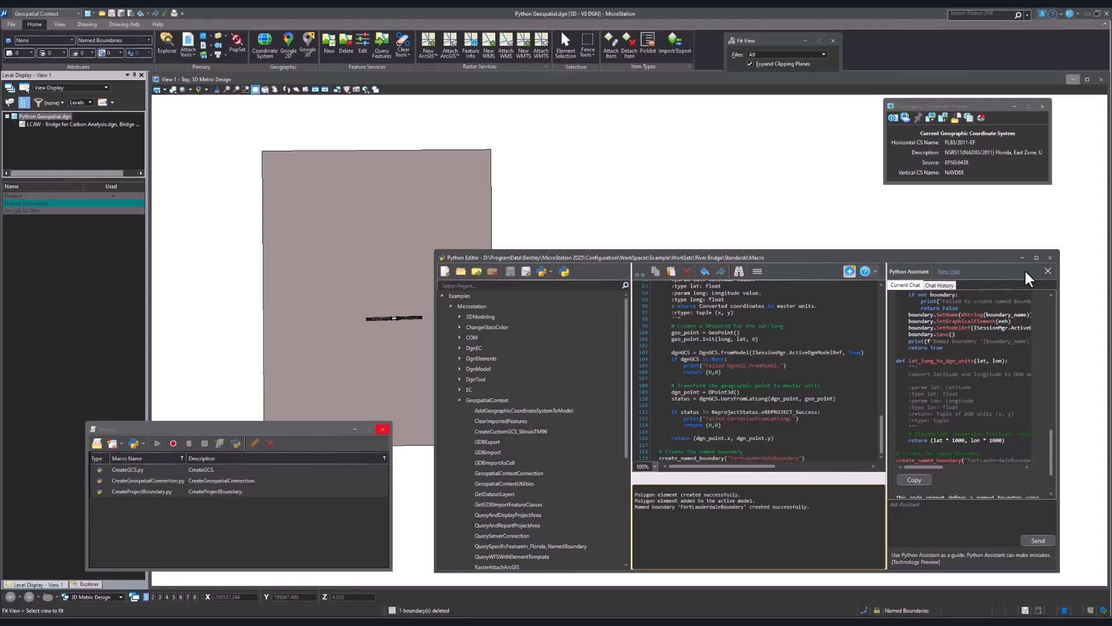
- Close the Python Editor and fit the whole bridge design into the view
left_click(1048, 272)
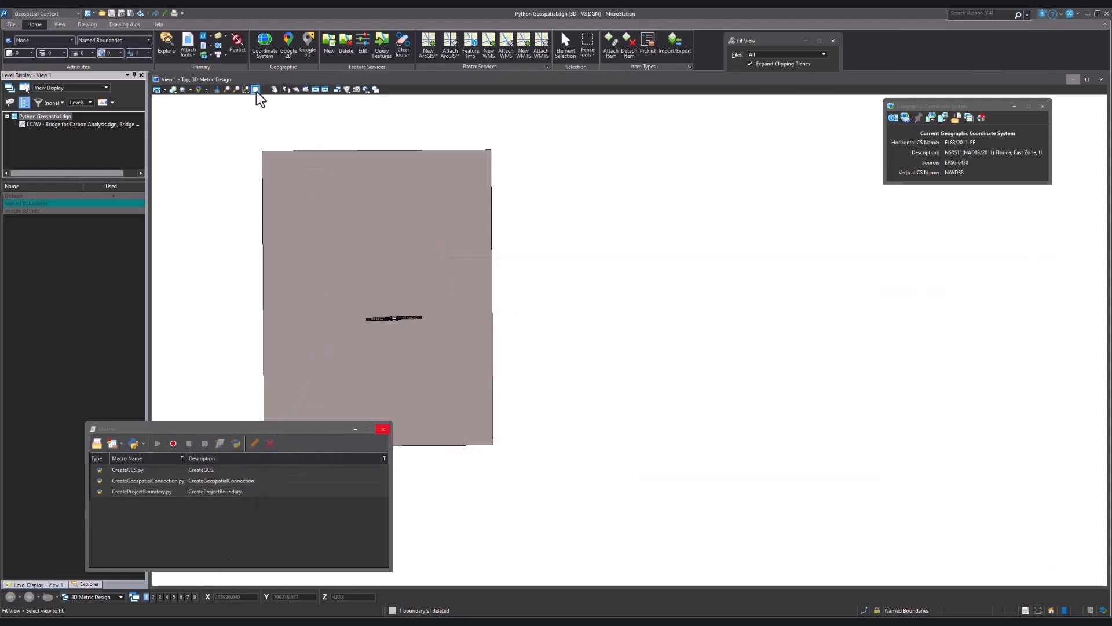
left_click(255, 89)
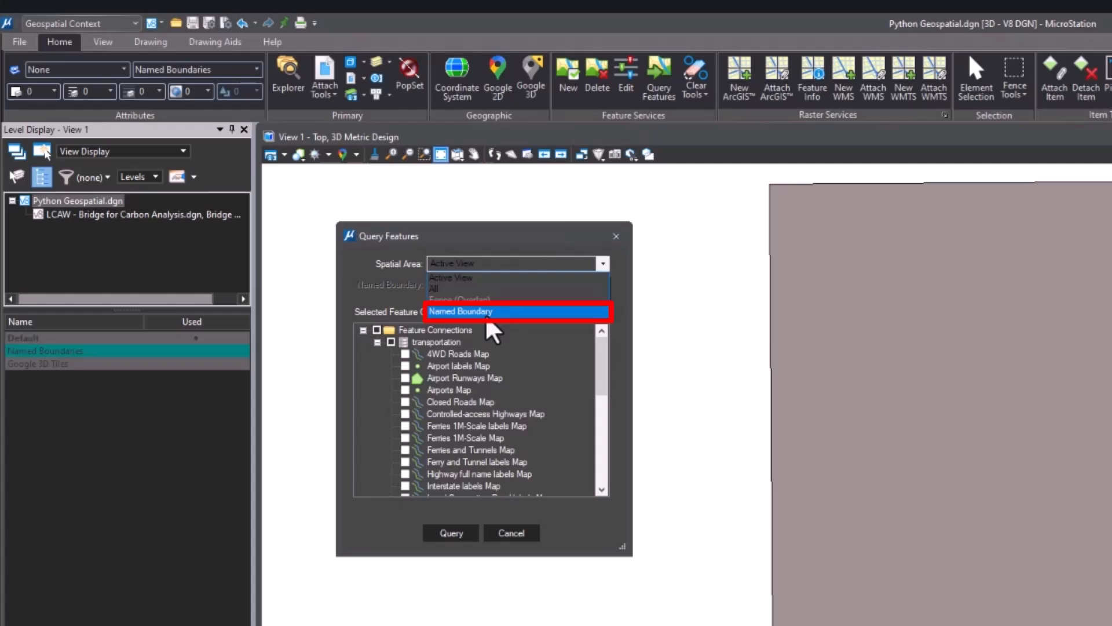
- Set the Query Features spatial area to Named Boundary
left_click(461, 310)
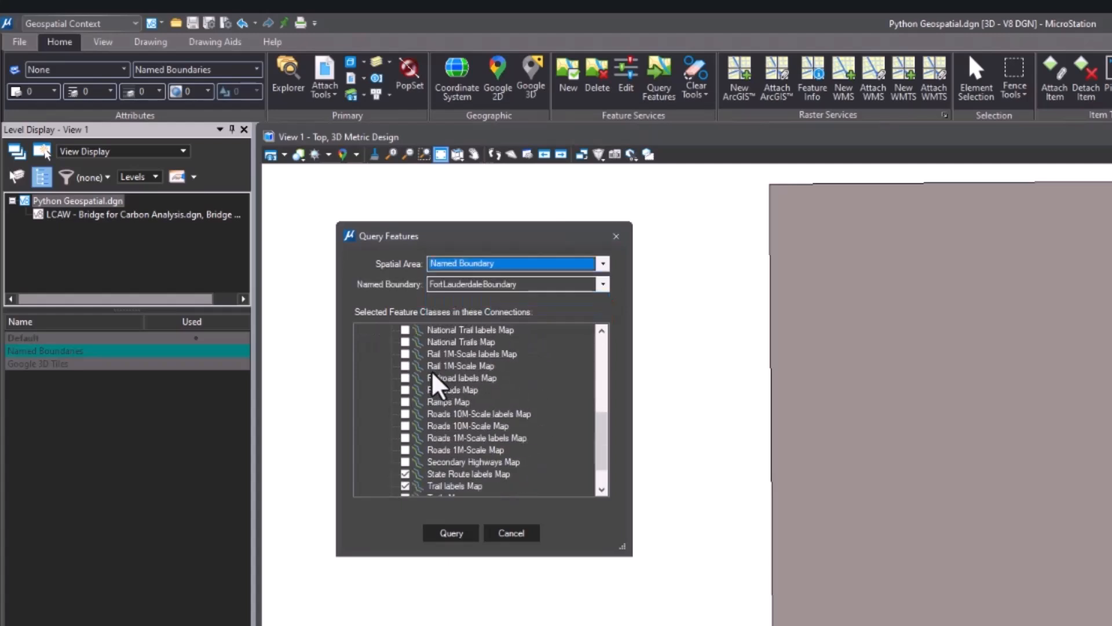
scroll("down", 3)
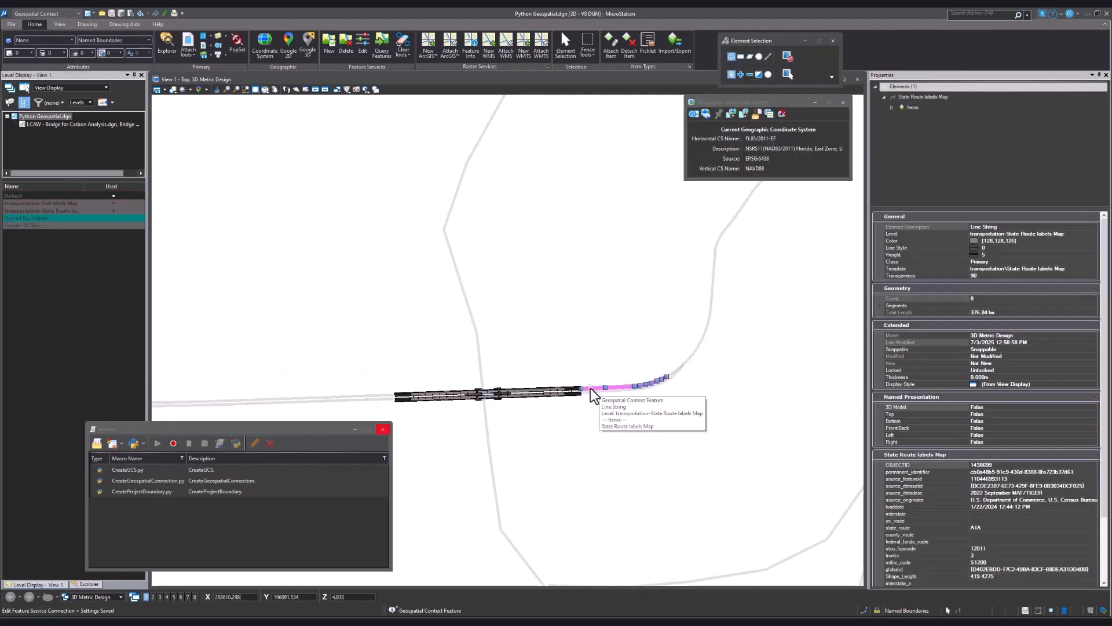
mouse_move(983, 429)
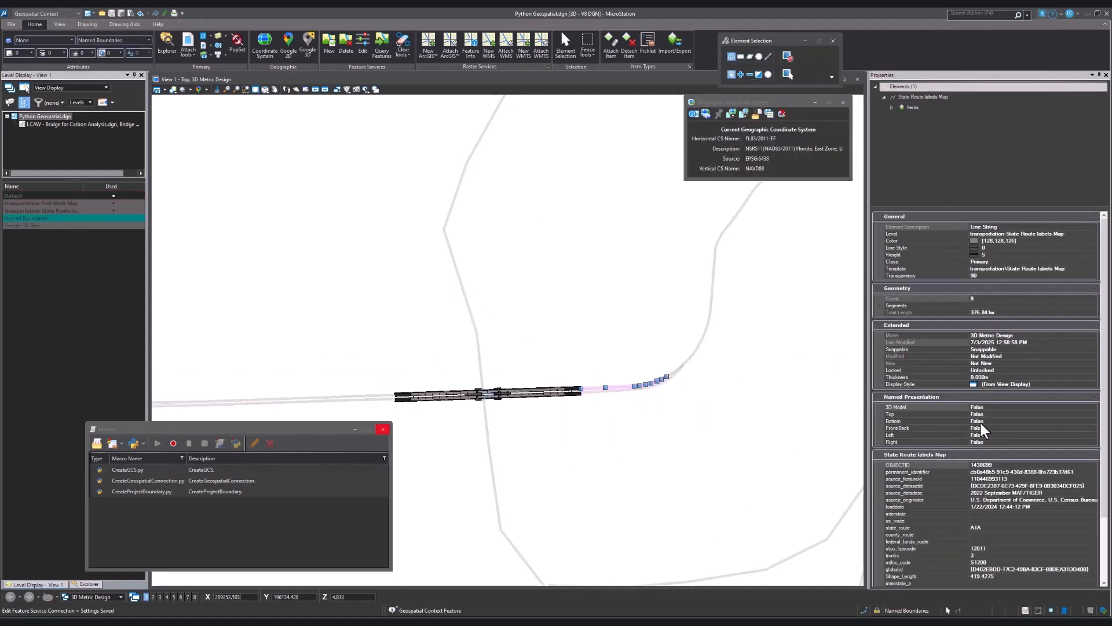
mouse_move(1021, 499)
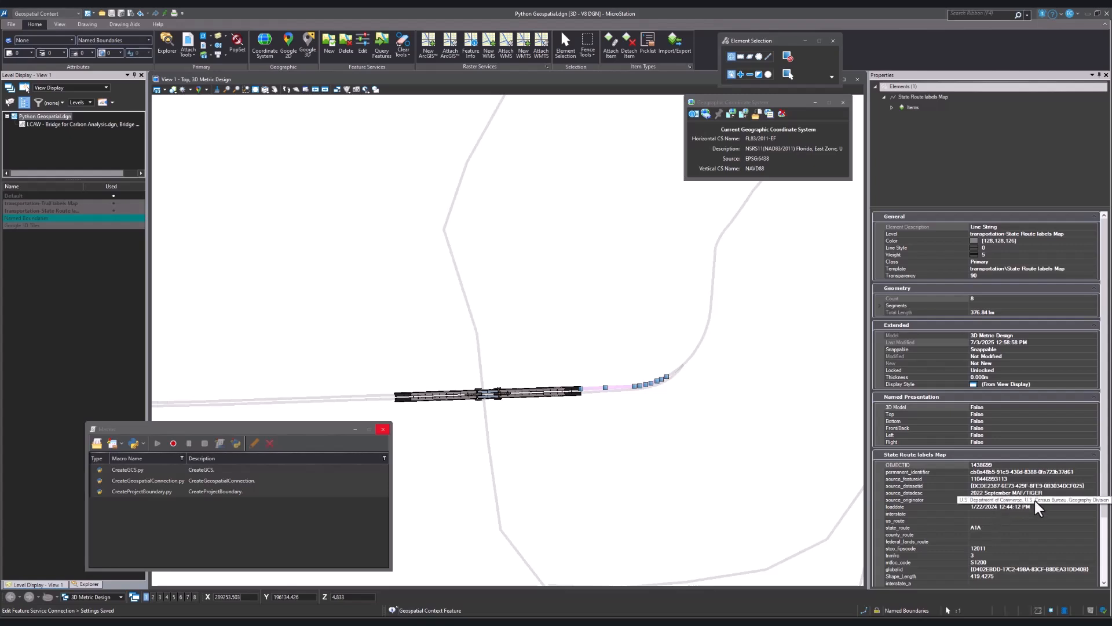
mouse_move(989, 538)
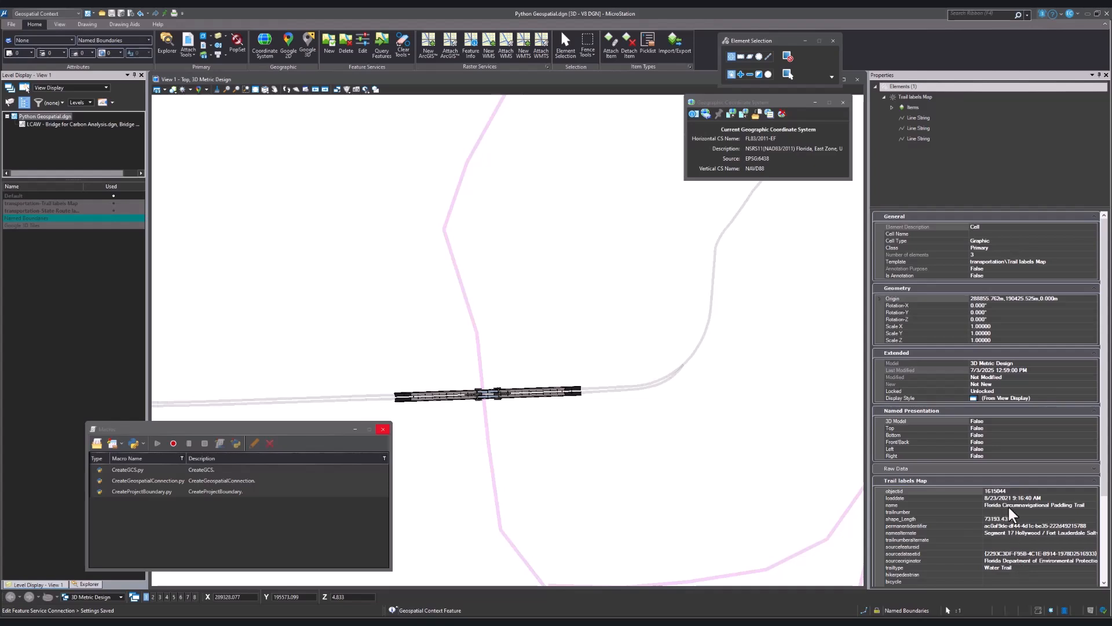
- Select a queried Trail labels feature to show its properties
left_click(383, 428)
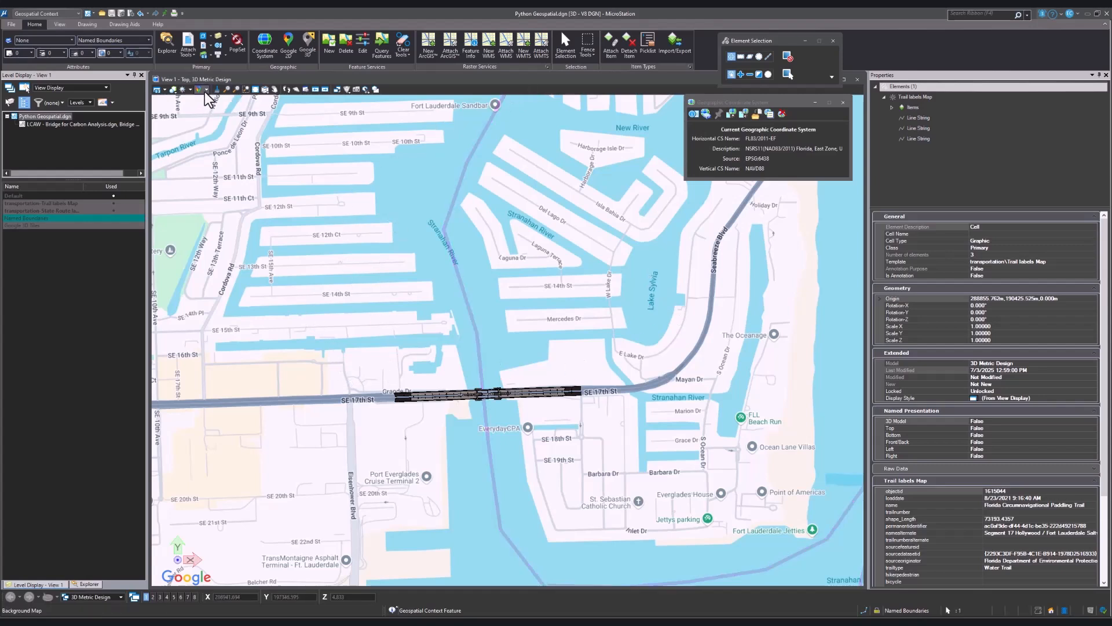
- Show a satellite background map on the design plane
left_click(205, 89)
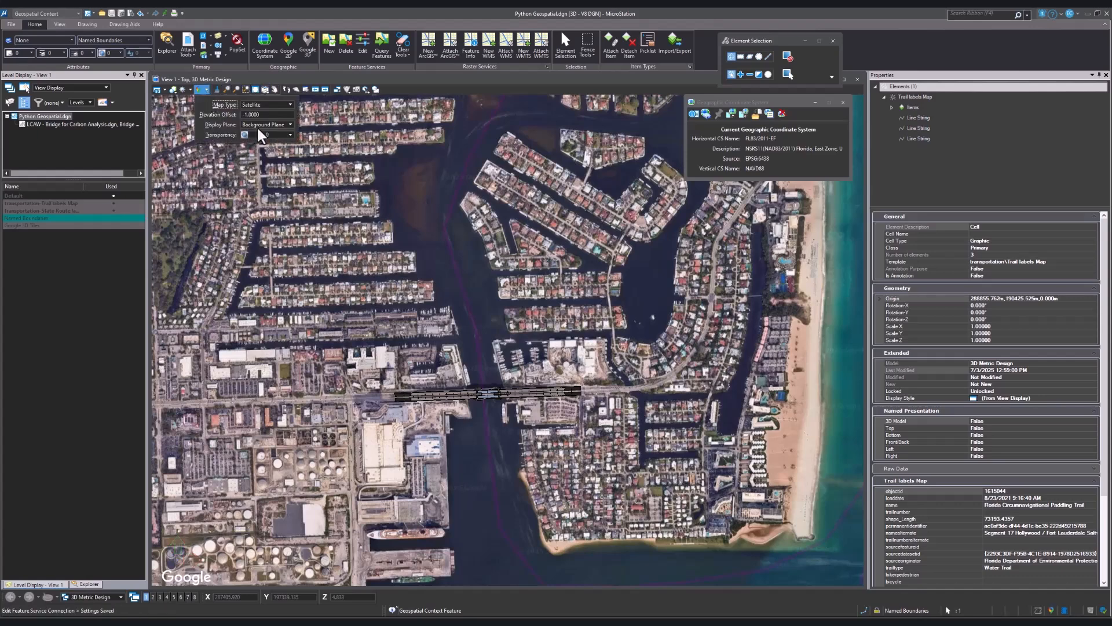
left_click(266, 124)
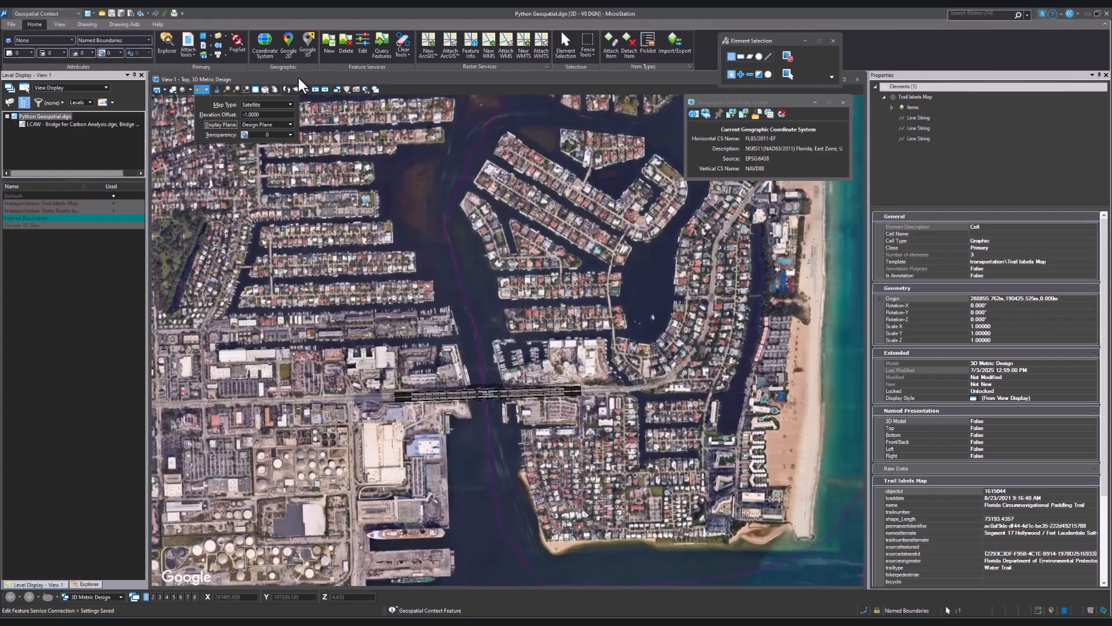
left_click(264, 88)
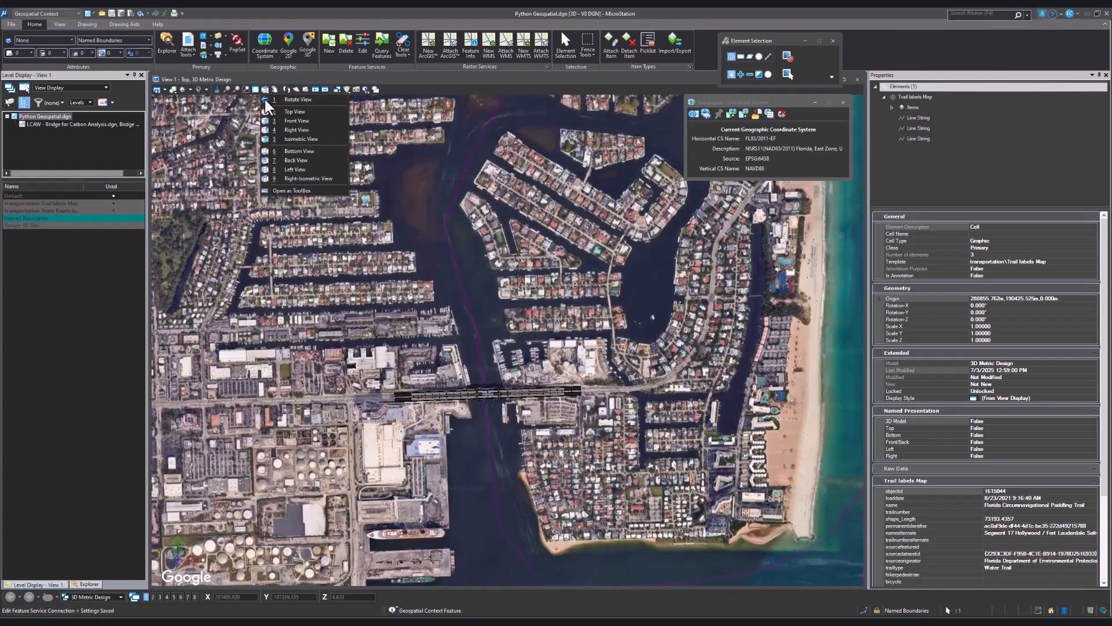